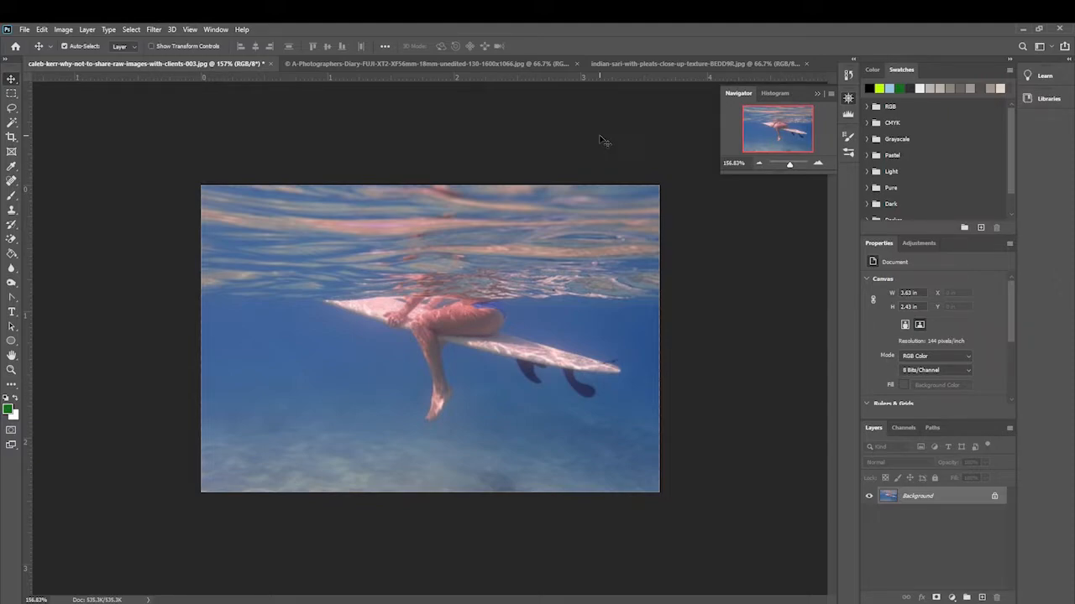
mouse_move(714, 248)
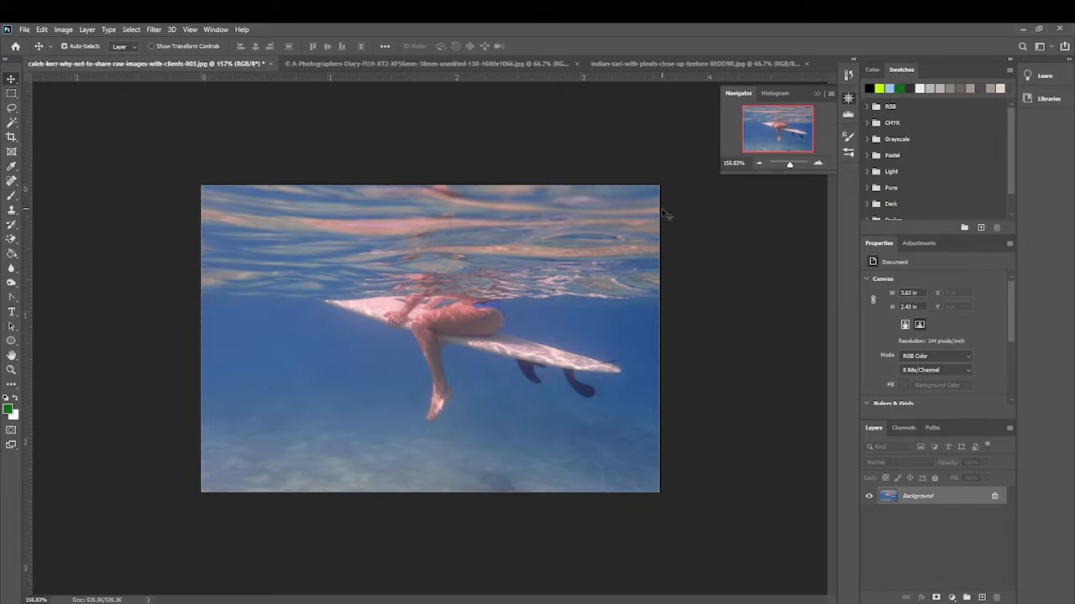
mouse_move(564, 153)
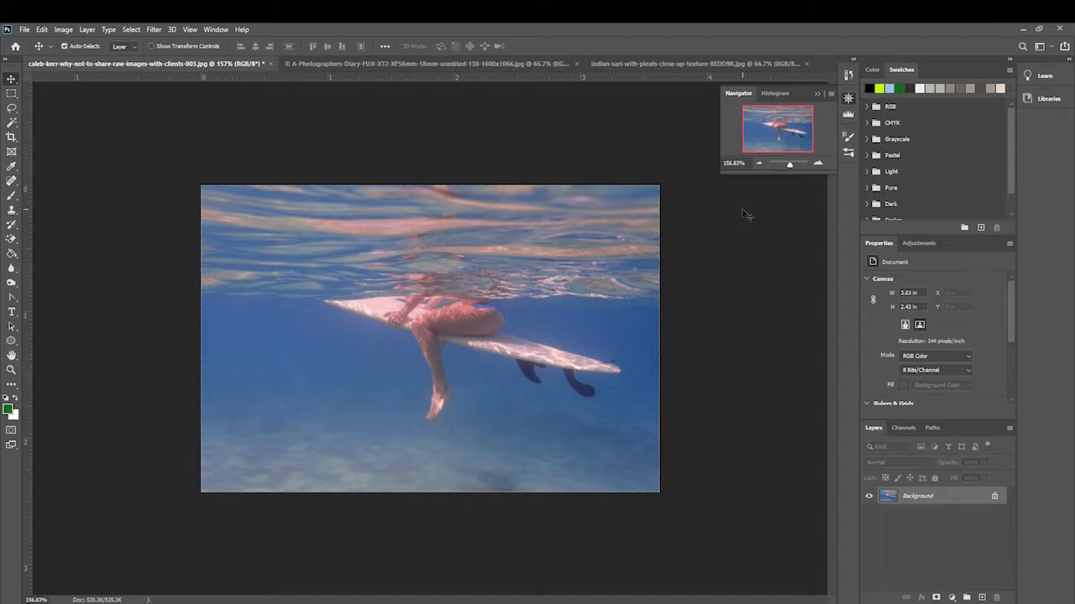
mouse_move(544, 183)
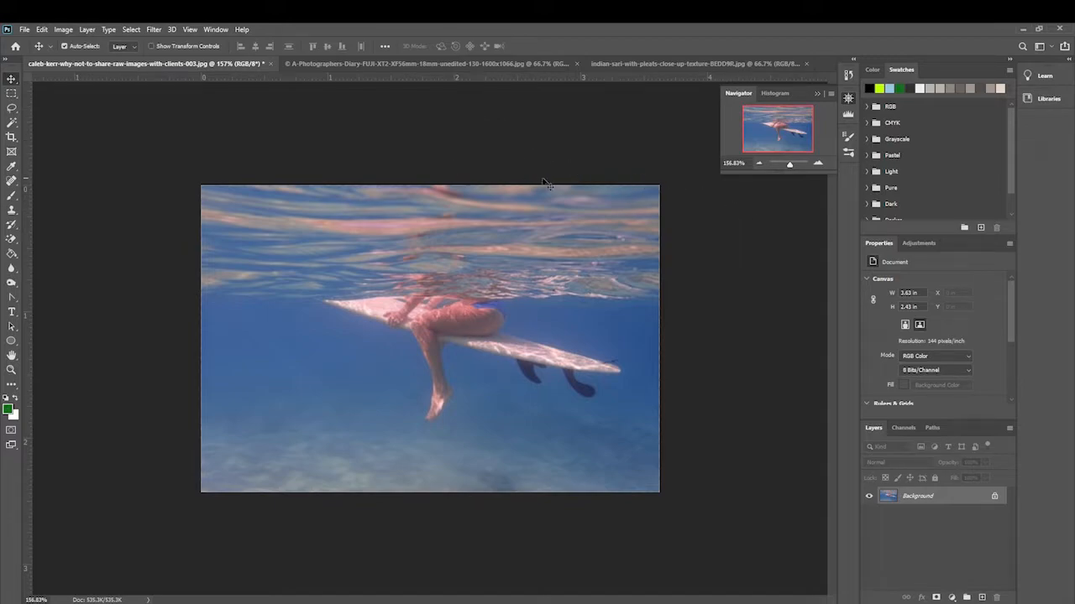
mouse_move(394, 242)
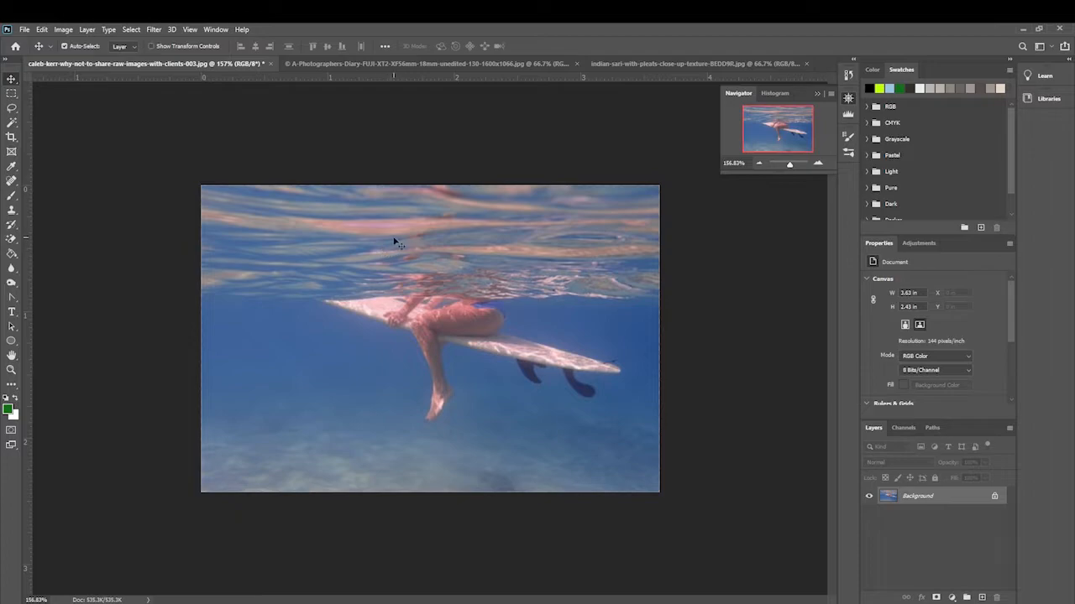
mouse_move(360, 207)
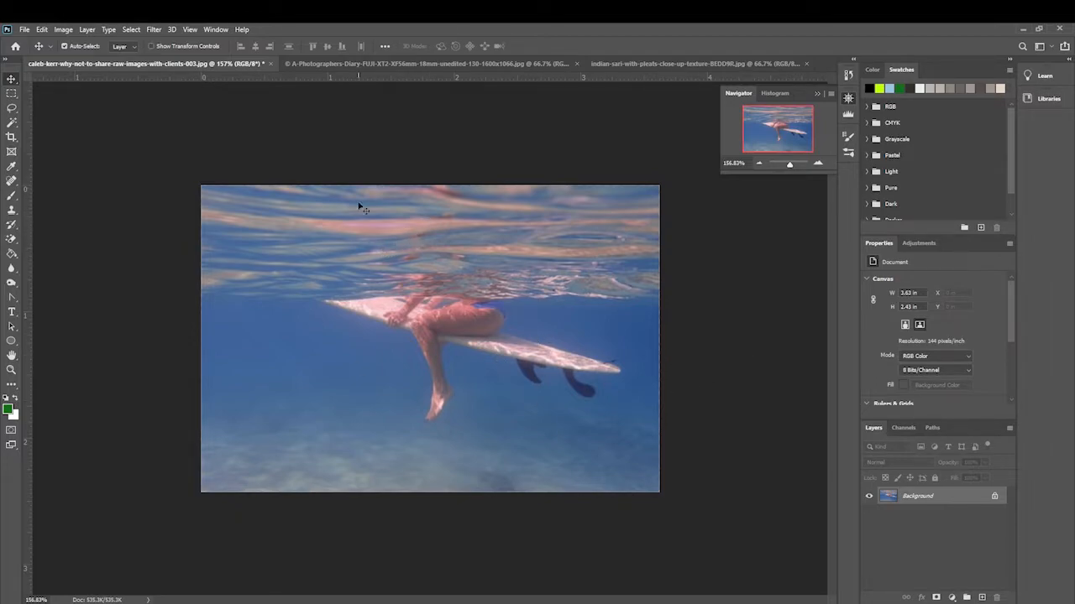
mouse_move(823, 474)
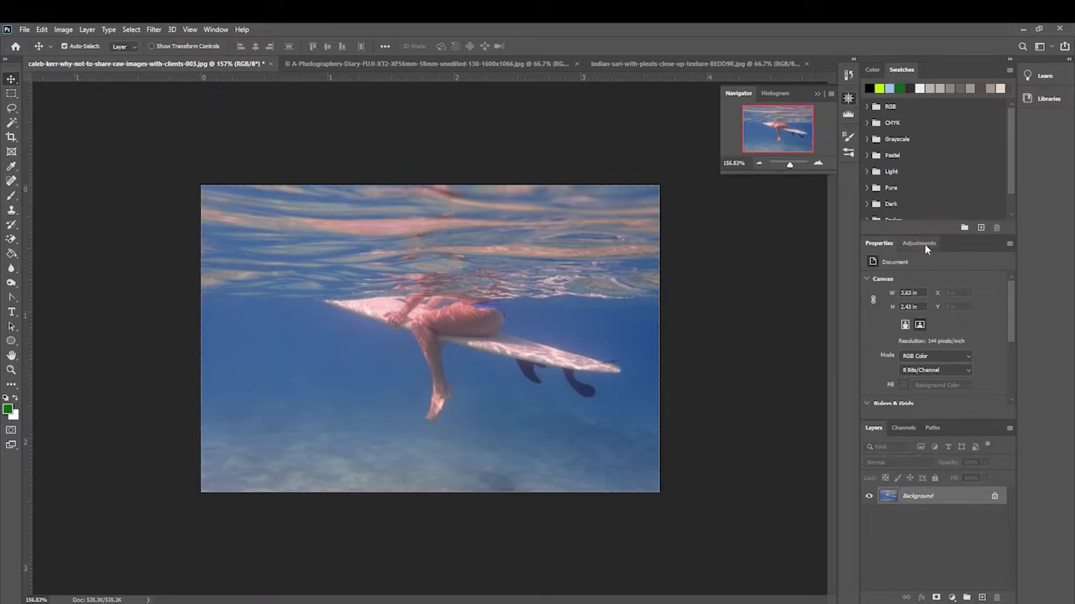
Show the Adjustments panel with its adjustment layer icons beside the surfer photo.
left_click(918, 242)
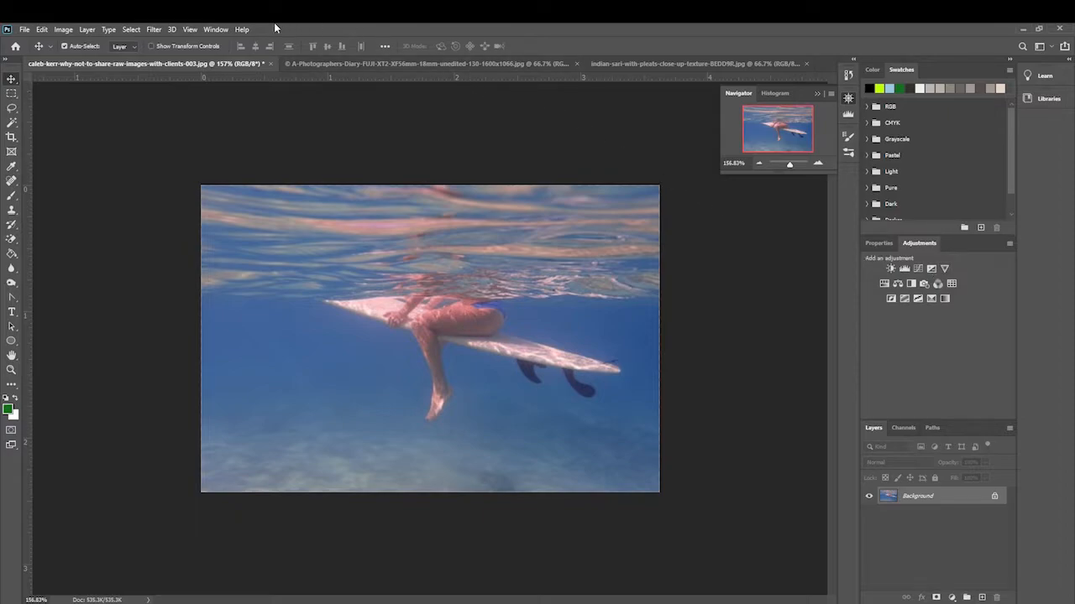
Apply Image > Adjustments > Levels directly, midtone slider to about 0.38, darkening the surfer photo.
left_click(84, 27)
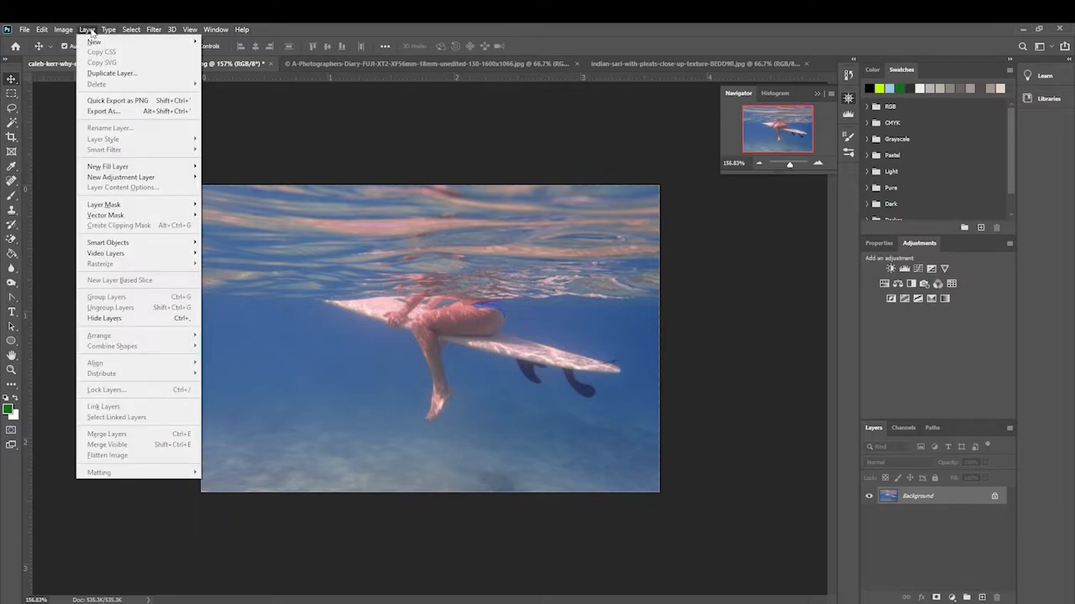
left_click(58, 27)
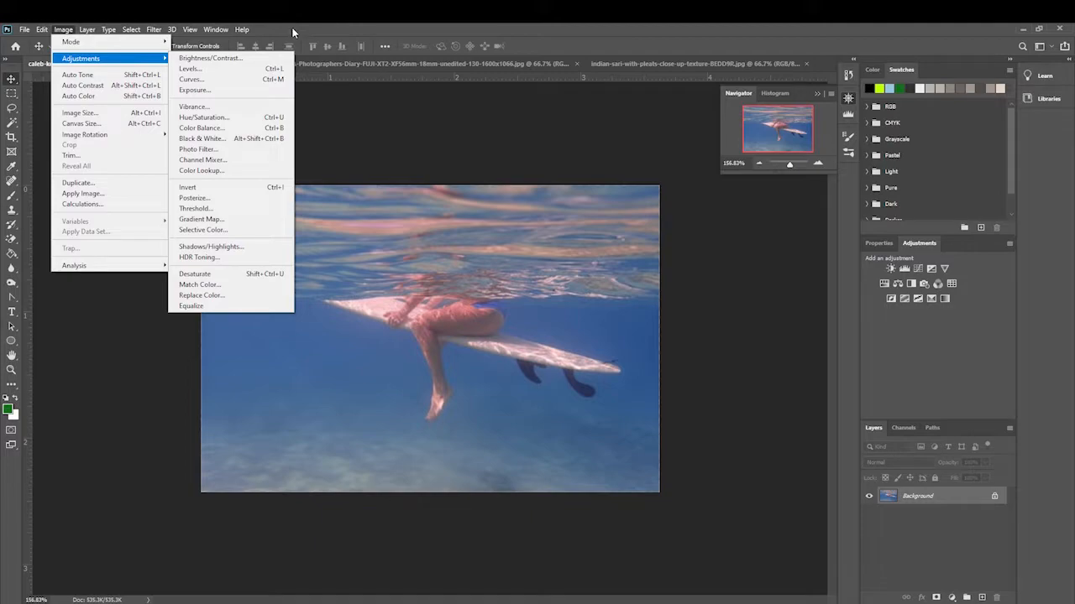
mouse_move(208, 67)
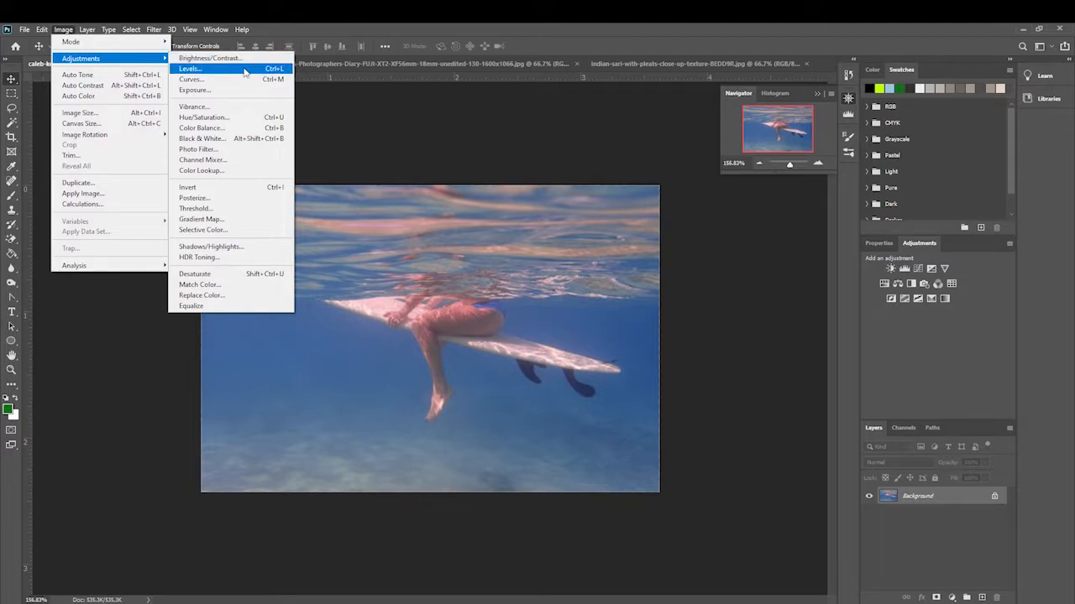
left_click(191, 67)
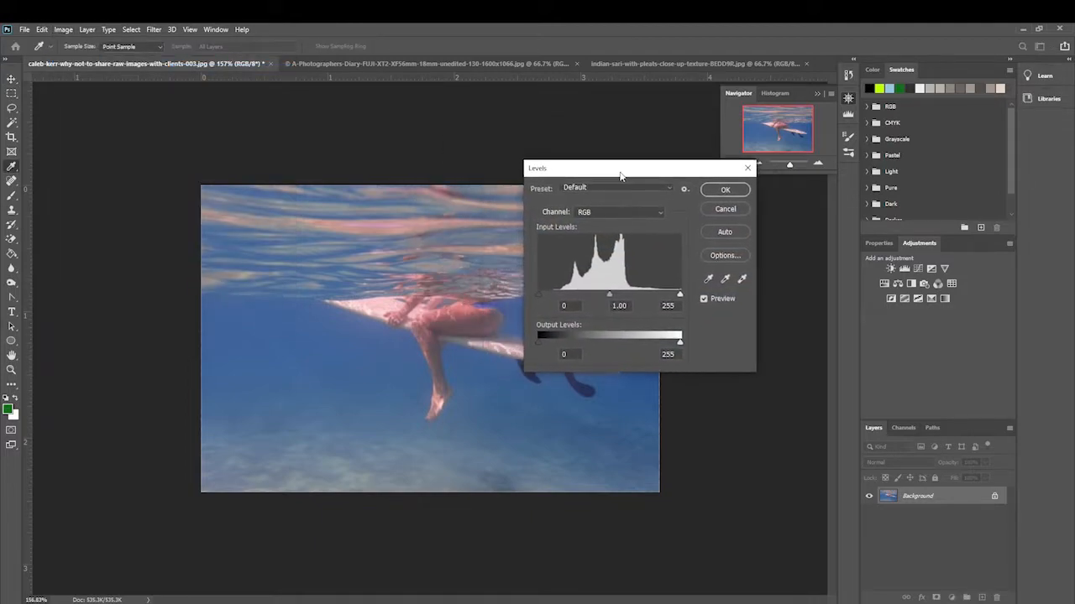
left_click_drag(609, 294, 580, 294)
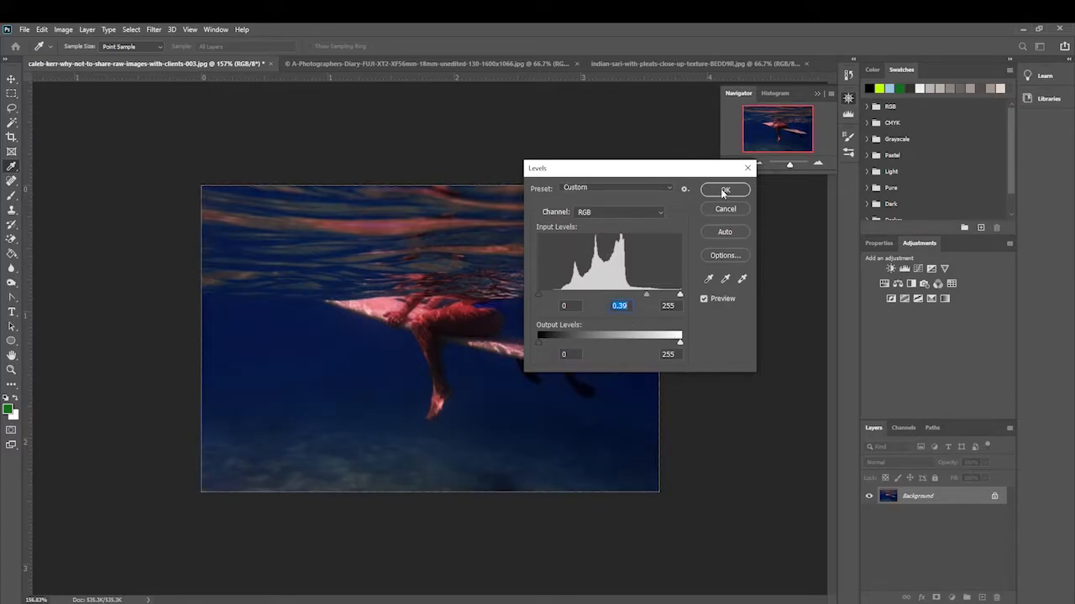
left_click(724, 190)
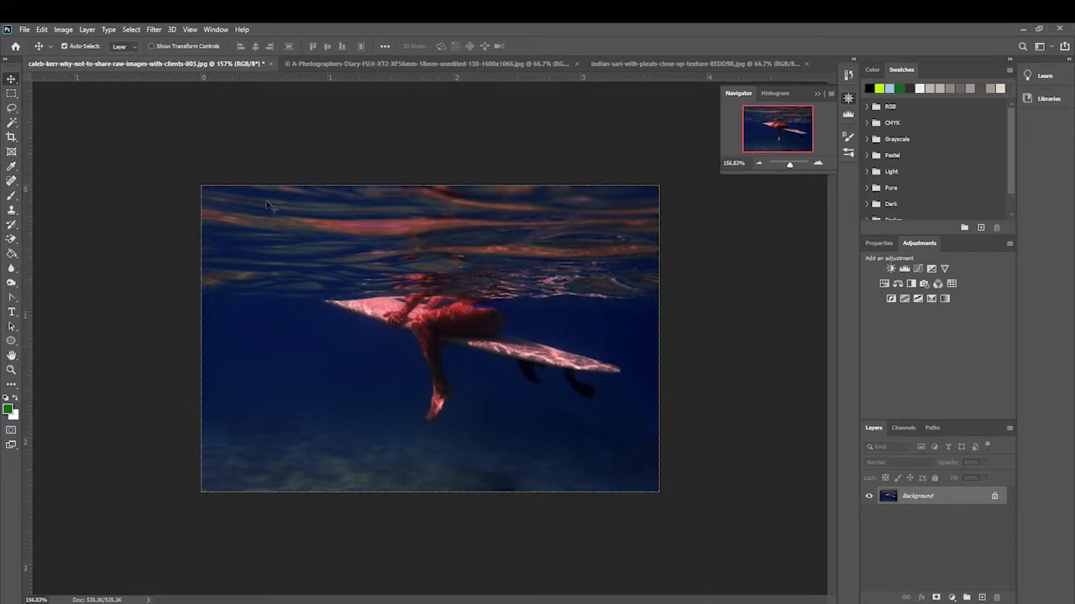
Undo the destructive Levels change so the surfer photo regains its original brightness.
left_click(54, 27)
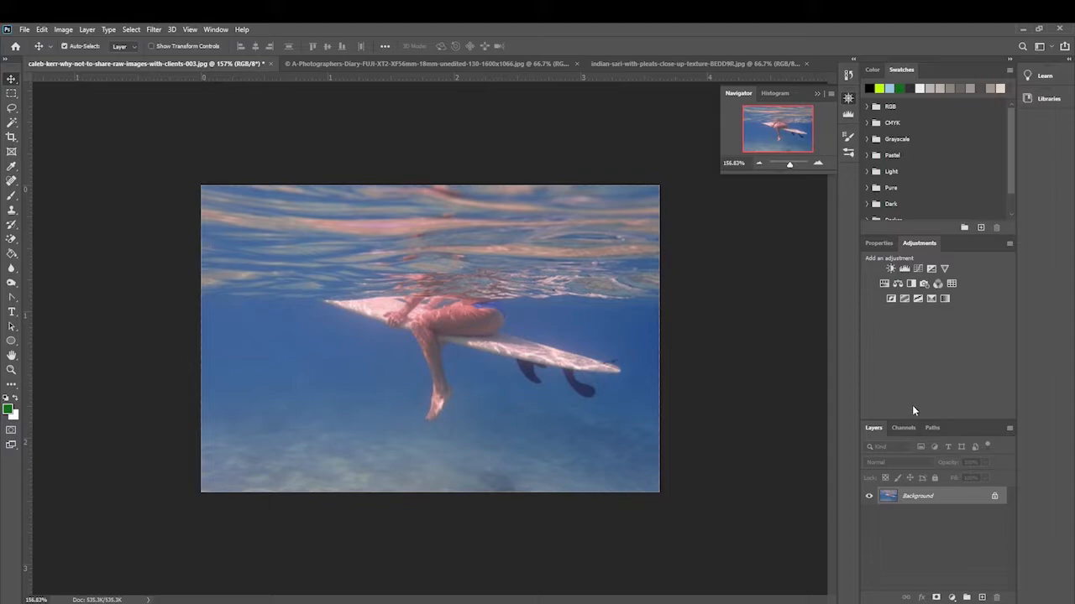
mouse_move(883, 252)
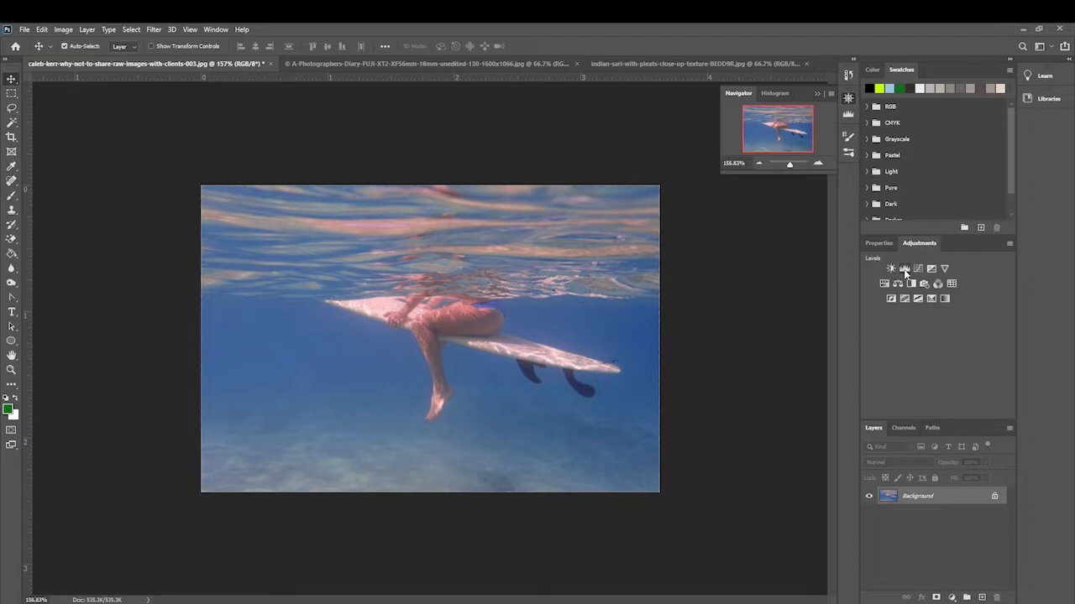
Add a Levels adjustment layer and tune shadow, highlight and midtone sliders for a brighter, bluer photo.
left_click(903, 269)
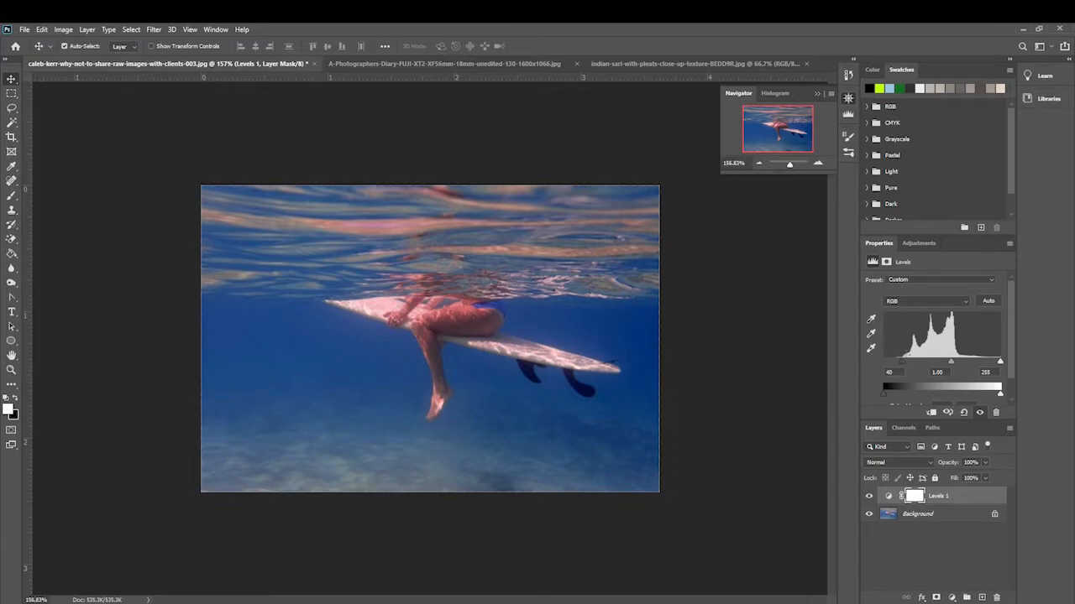
left_click_drag(883, 385, 886, 384)
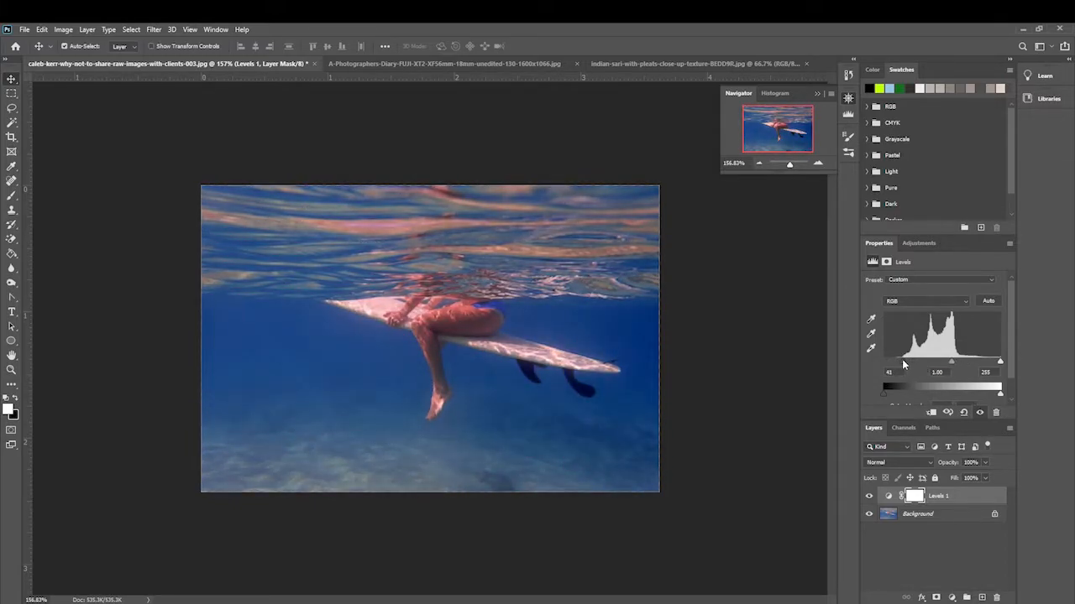
left_click_drag(883, 362, 883, 363)
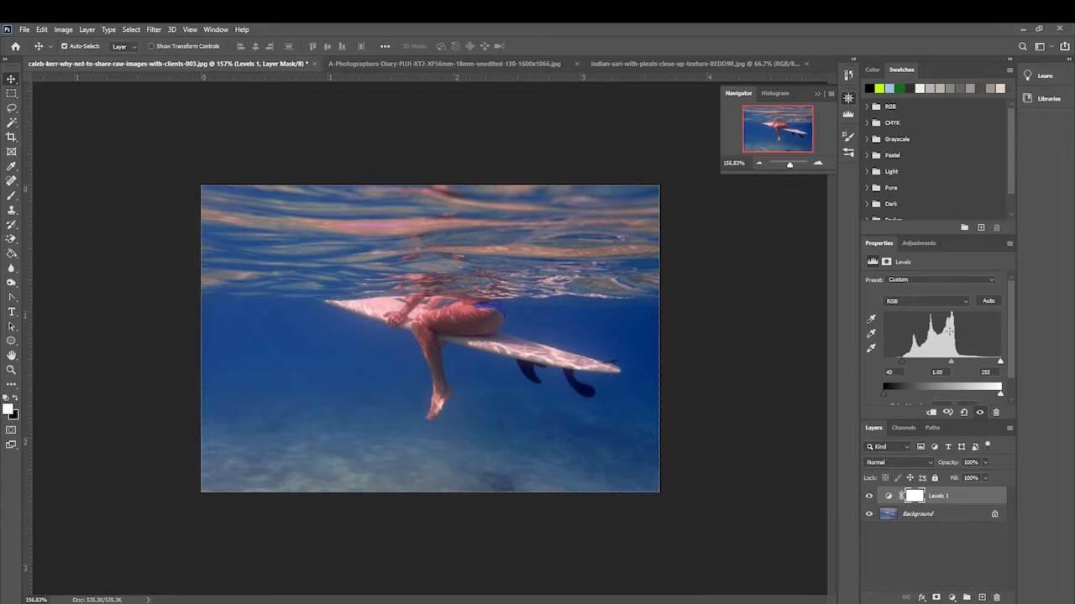
mouse_move(1001, 366)
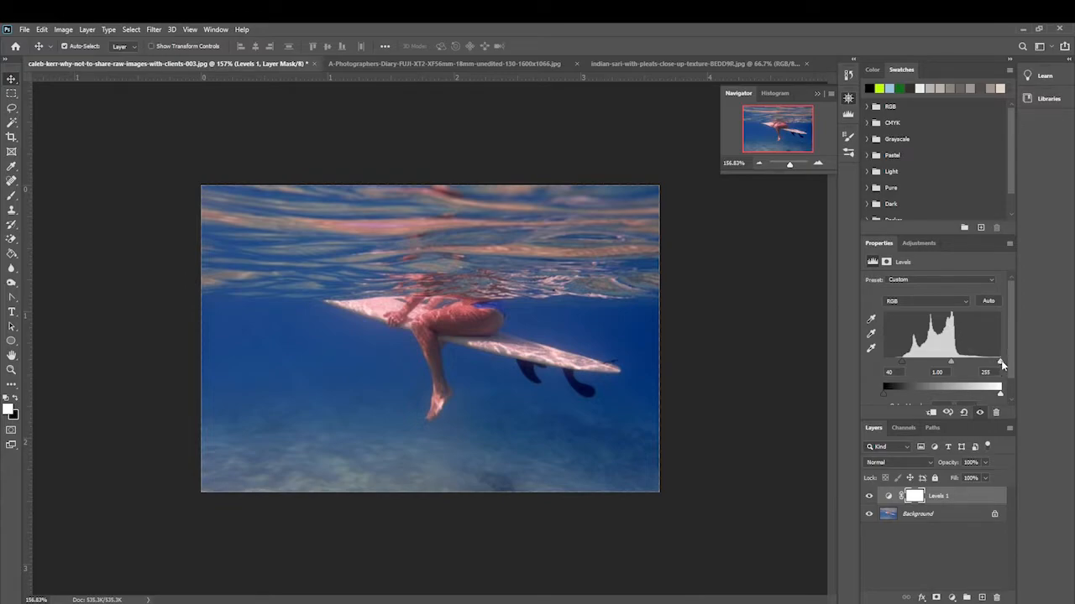
left_click_drag(1000, 365, 984, 365)
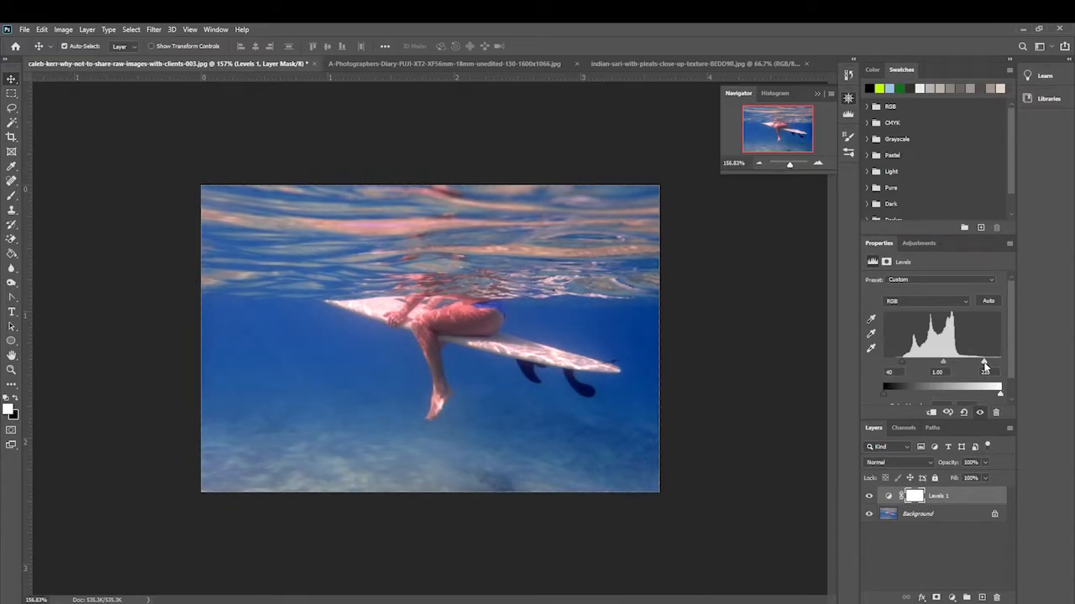
left_click_drag(984, 364, 957, 364)
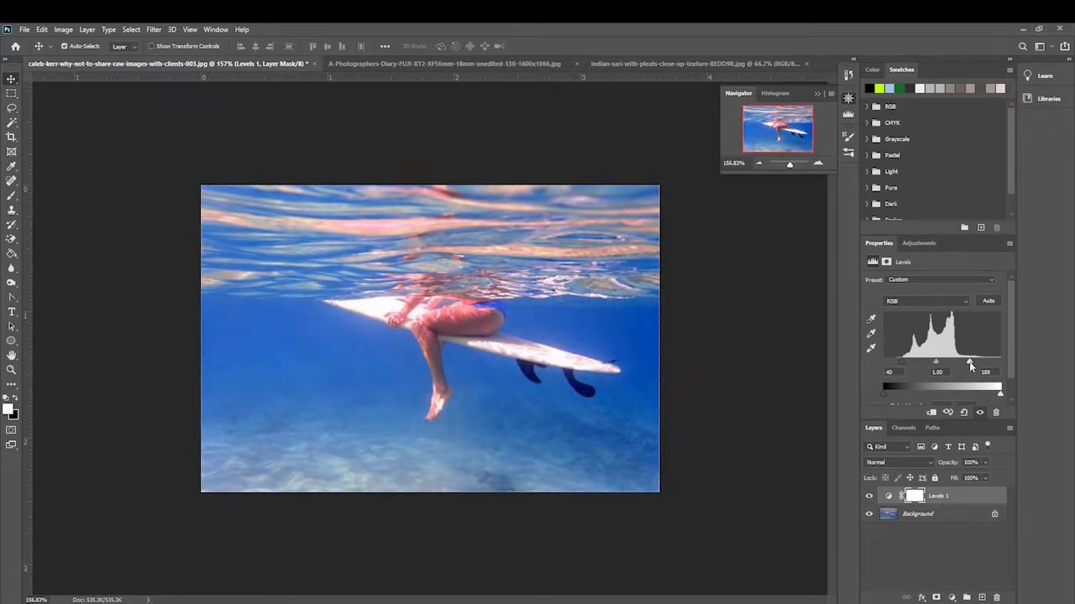
left_click_drag(971, 363, 966, 362)
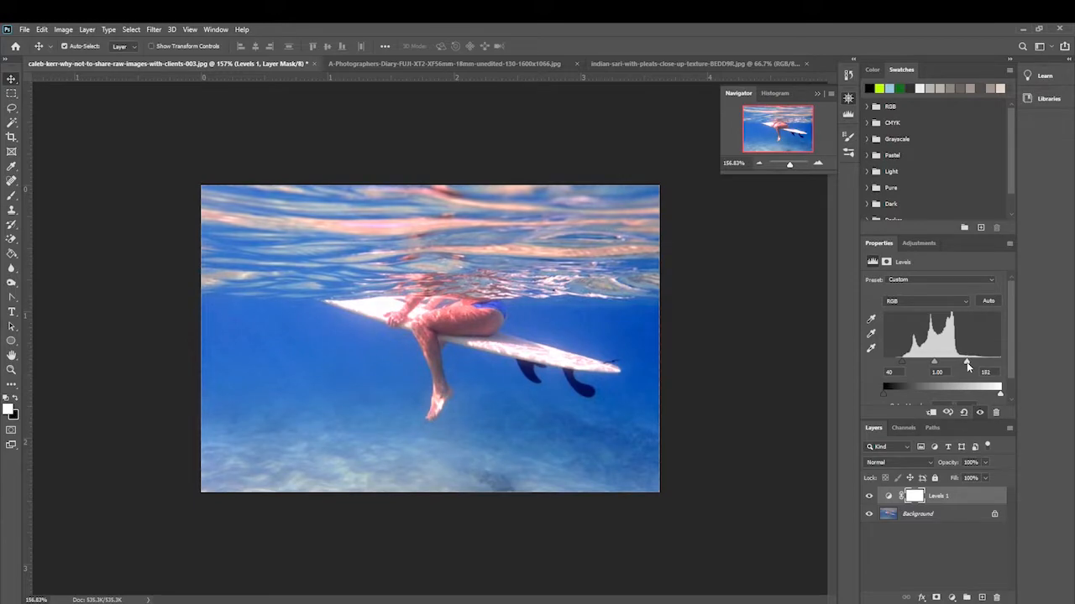
left_click_drag(967, 363, 971, 363)
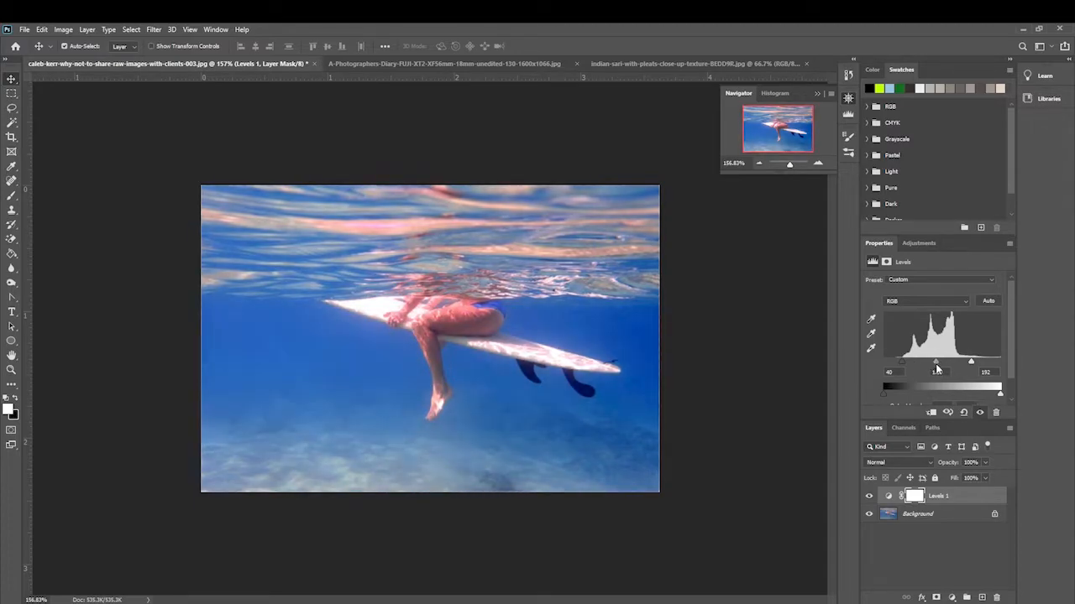
left_click_drag(935, 363, 922, 363)
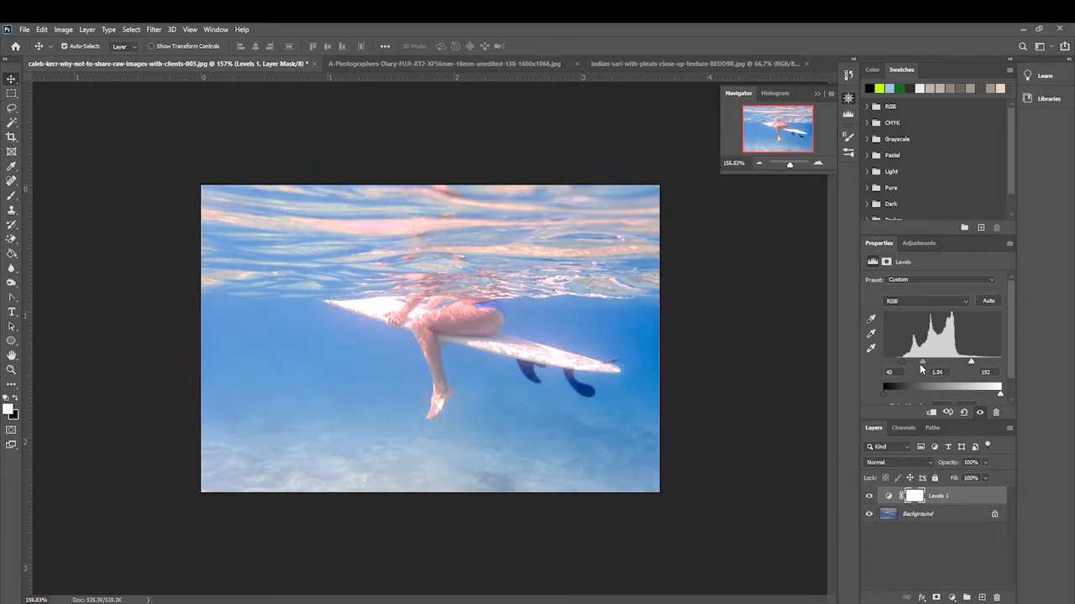
left_click_drag(922, 363, 934, 363)
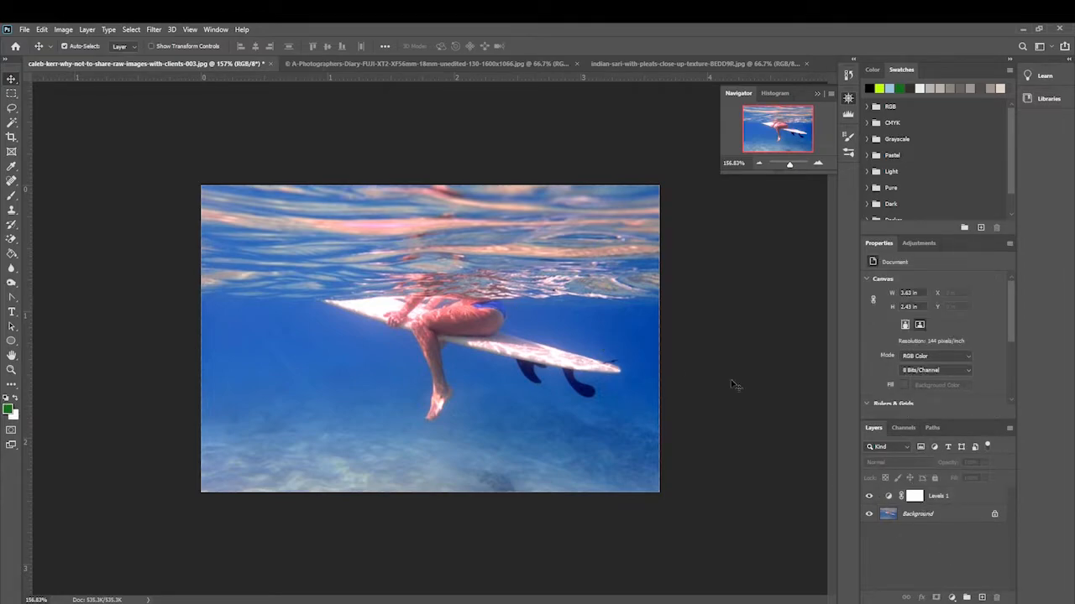
Toggle Levels 1 visibility to compare before and after, then leave the surfer document.
left_click(915, 514)
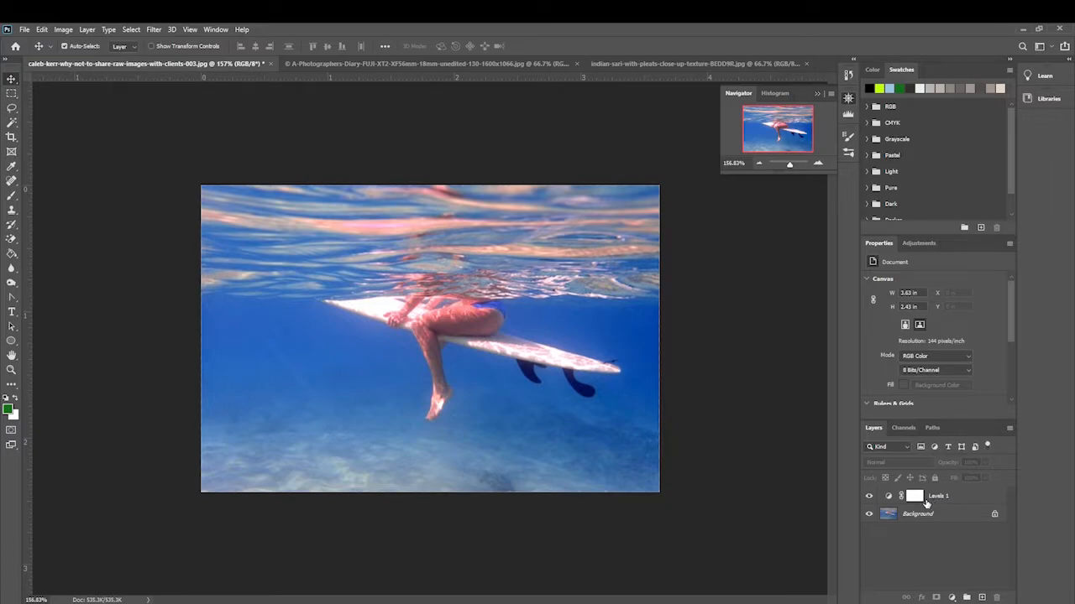
left_click(869, 496)
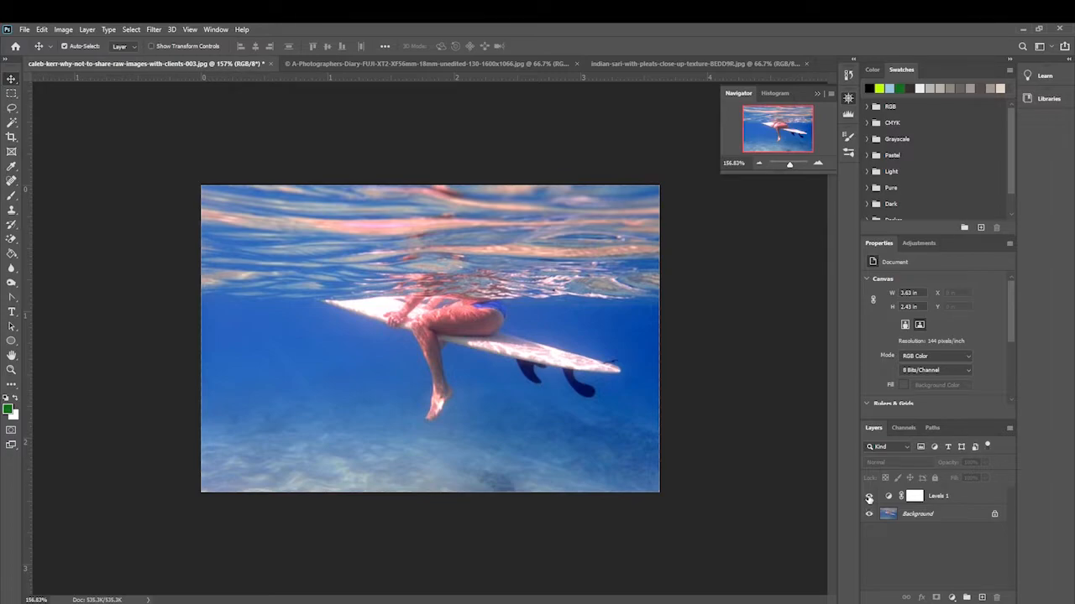
left_click(870, 495)
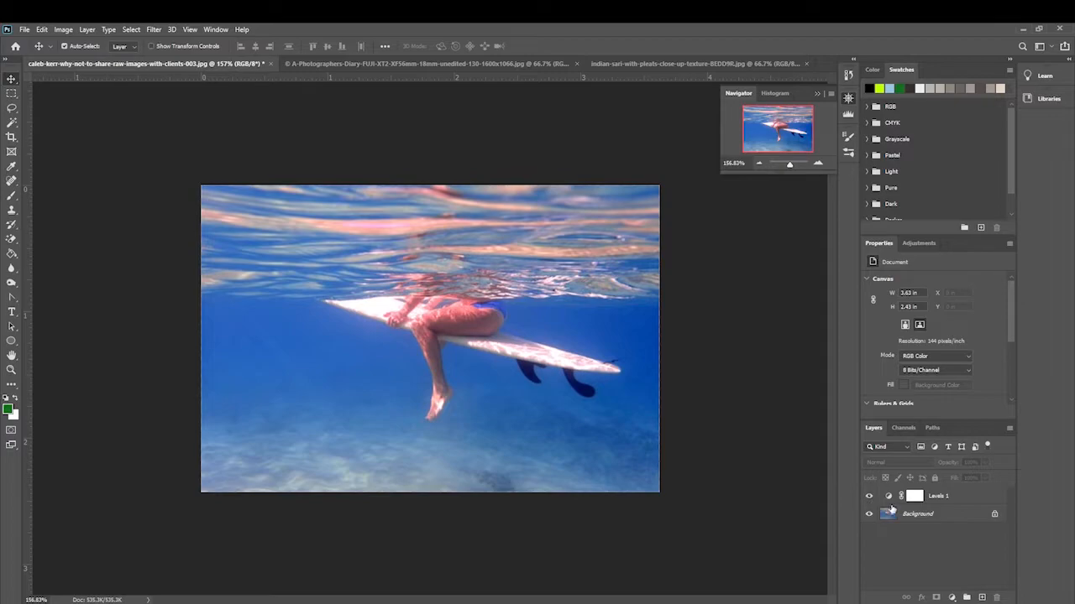
left_click(868, 496)
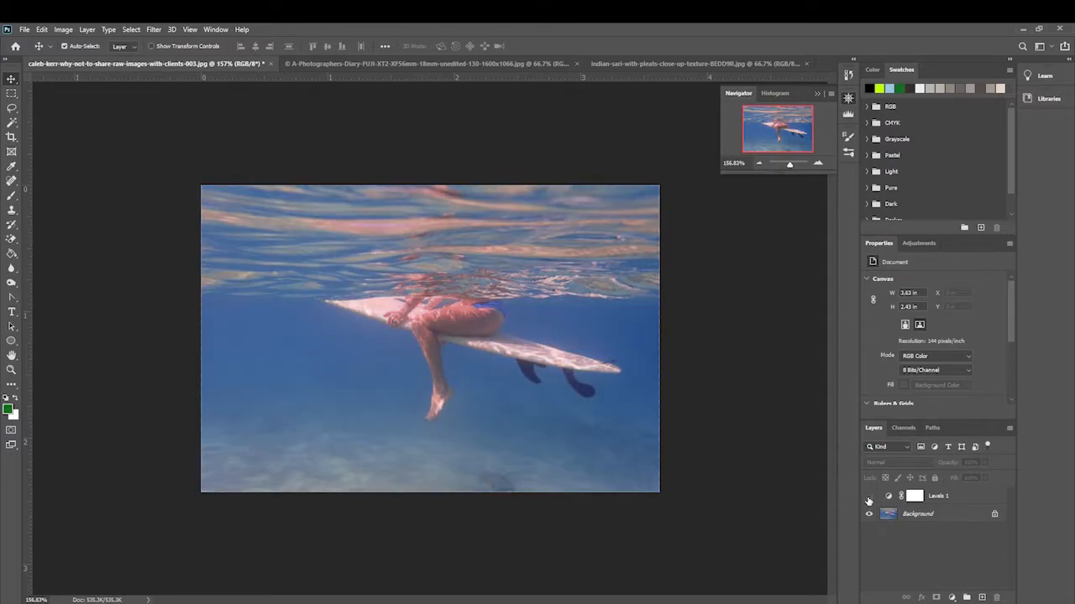
left_click(868, 497)
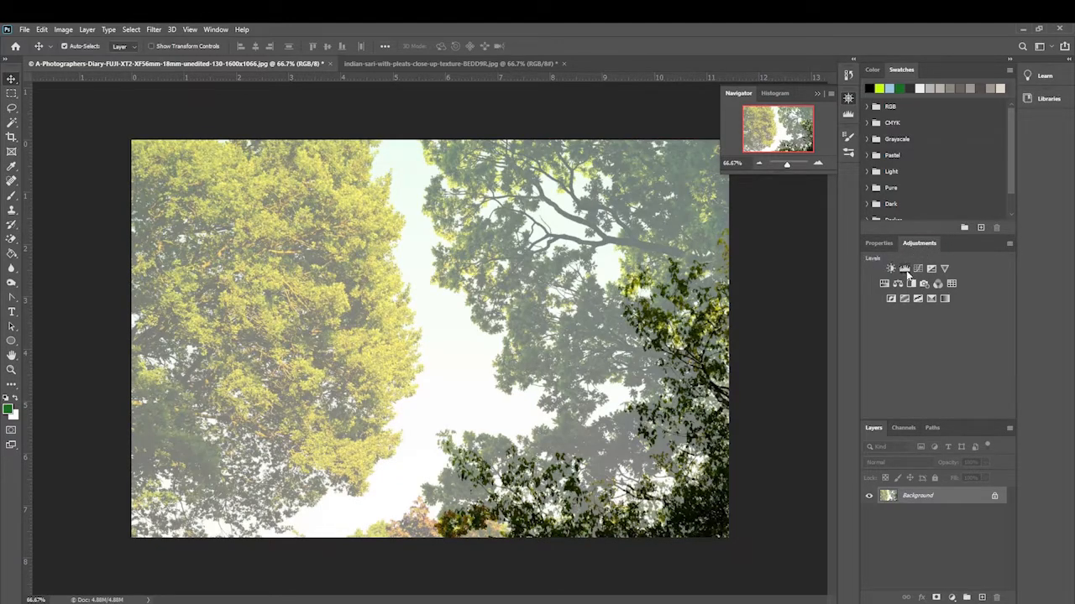
Add a Levels layer to the tree photo, deepening shadows and brightening highlights for rich contrast.
left_click(892, 269)
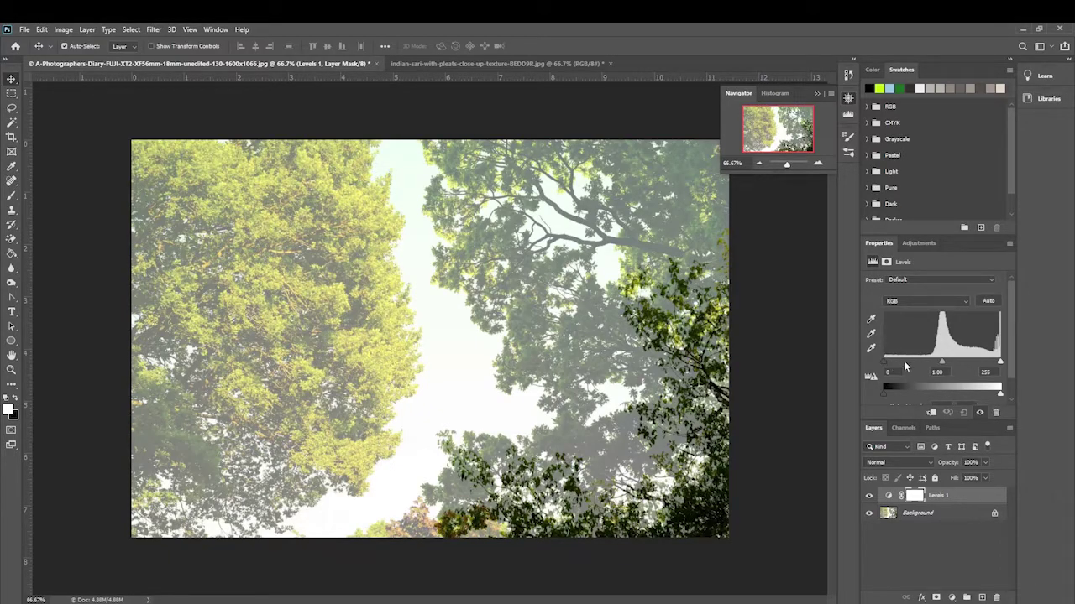
mouse_move(910, 363)
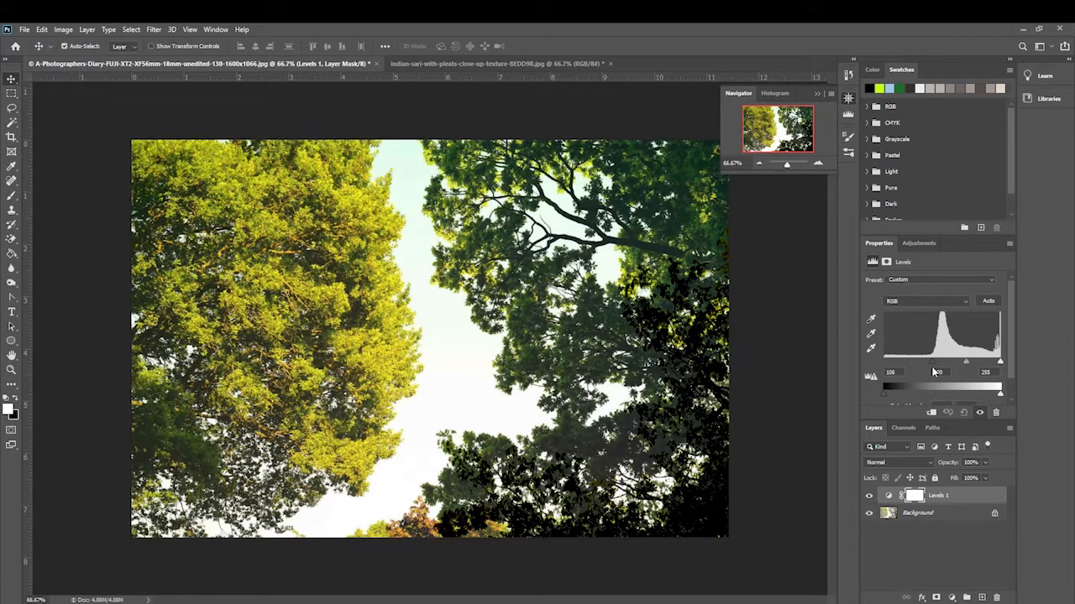
left_click_drag(883, 384, 890, 385)
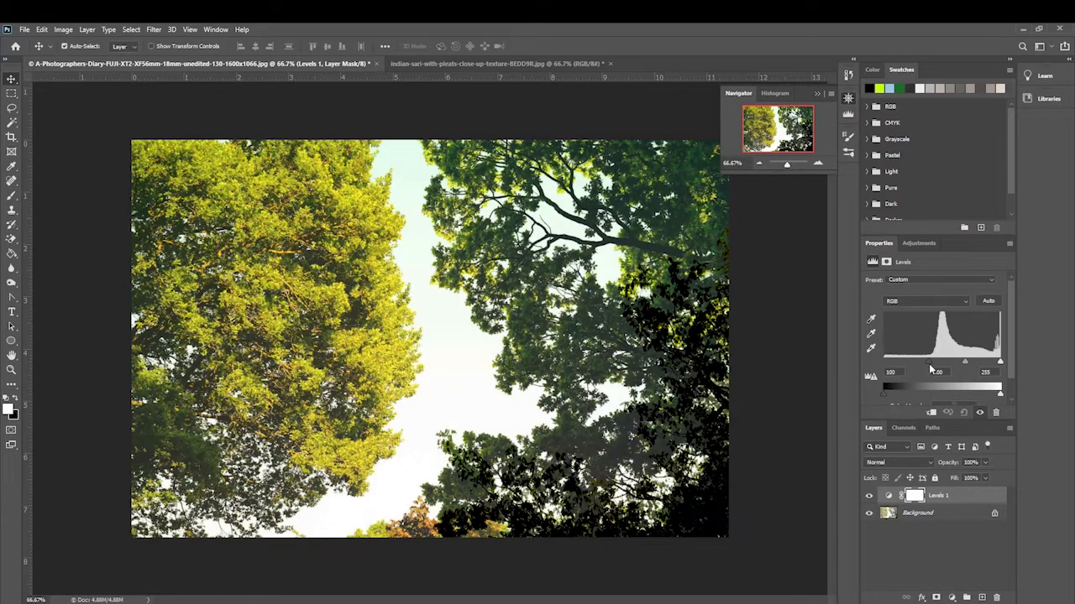
left_click_drag(999, 363, 998, 363)
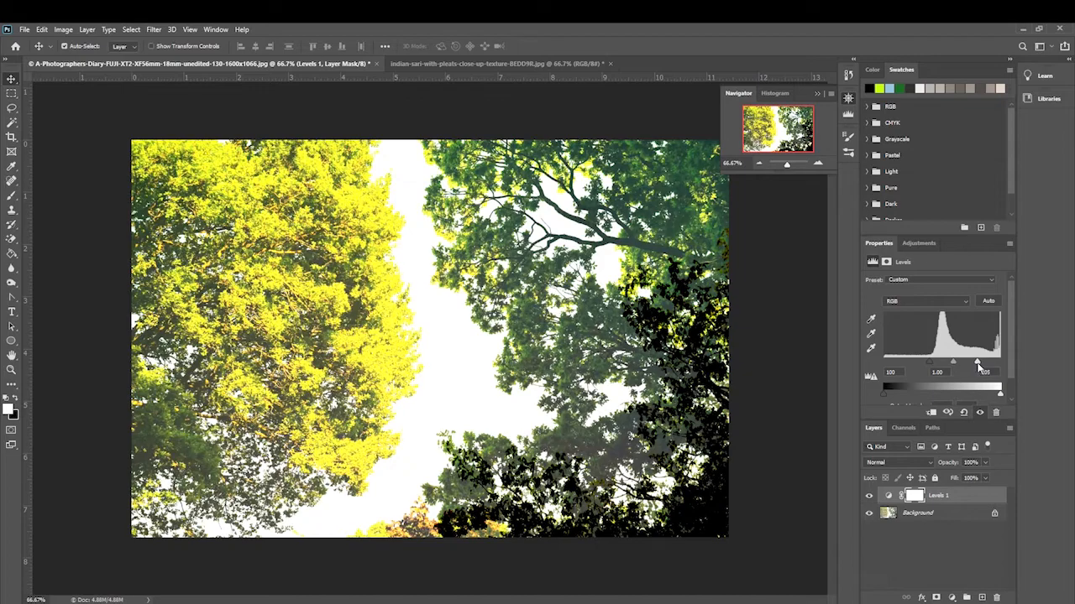
left_click_drag(978, 361, 999, 361)
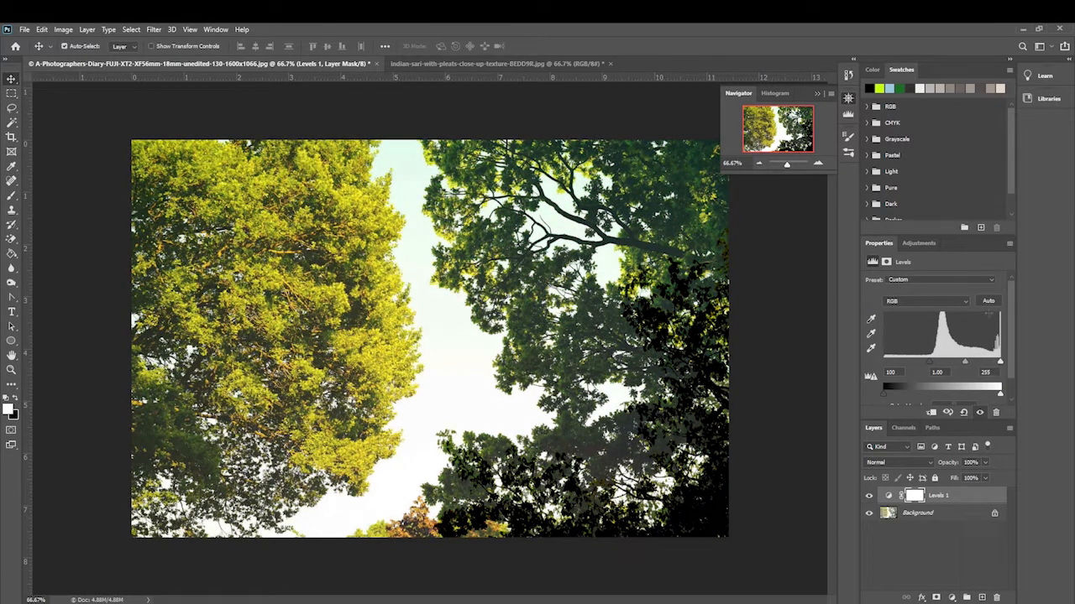
left_click_drag(883, 389, 908, 389)
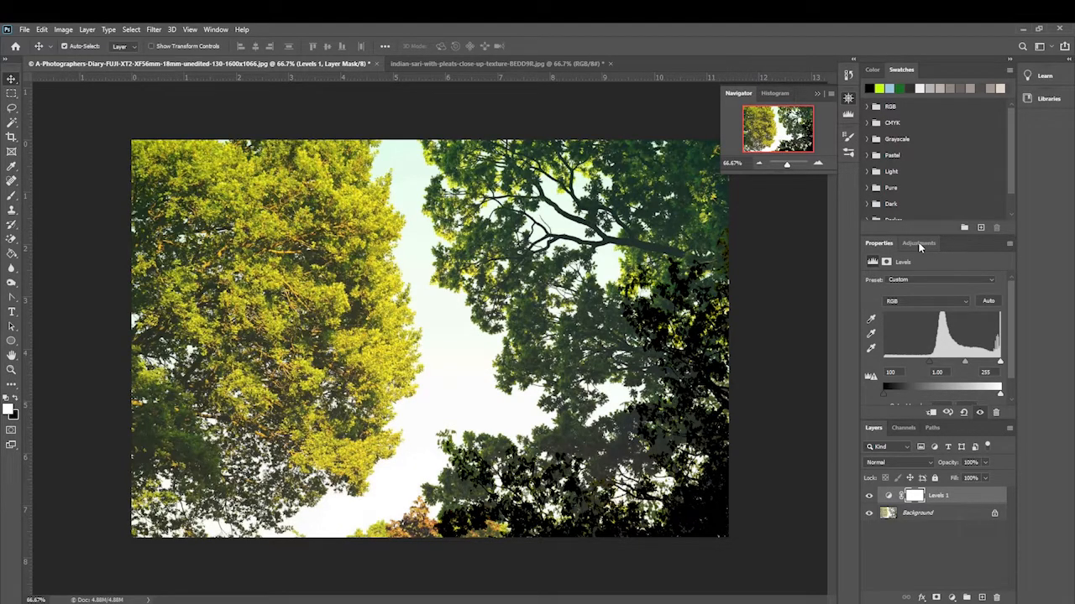
Add a Vibrance layer above Levels, trying extreme values and settling on a moderate vibrance boost.
left_click(918, 242)
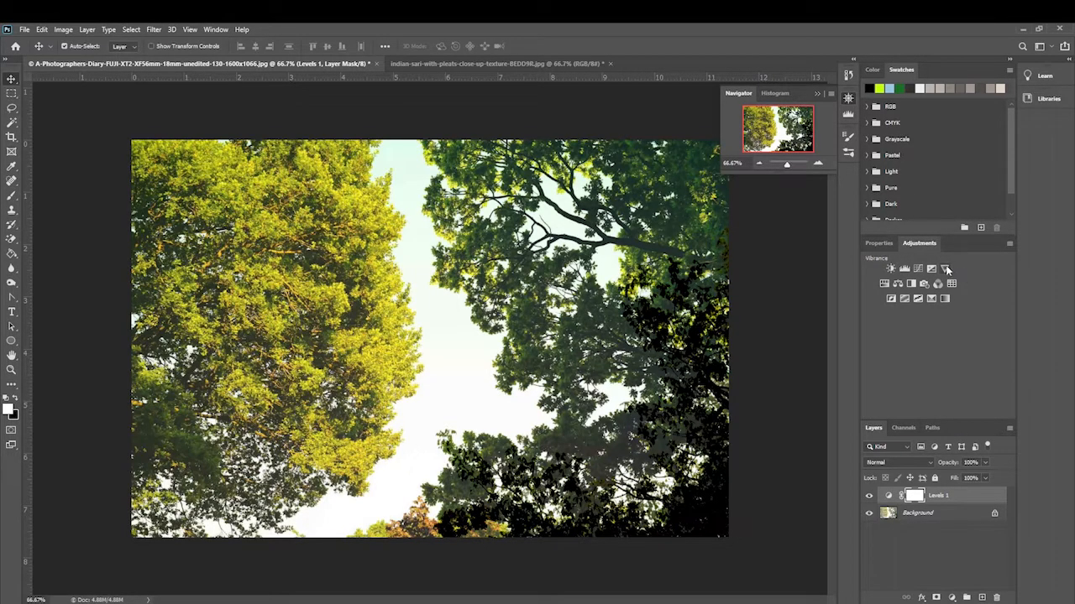
mouse_move(947, 269)
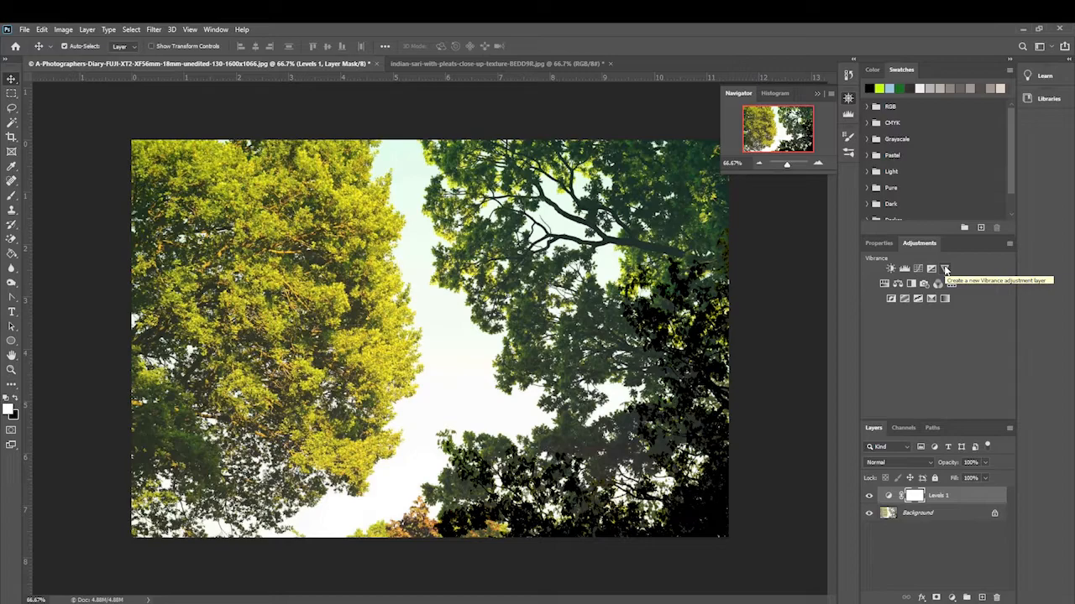
left_click(945, 269)
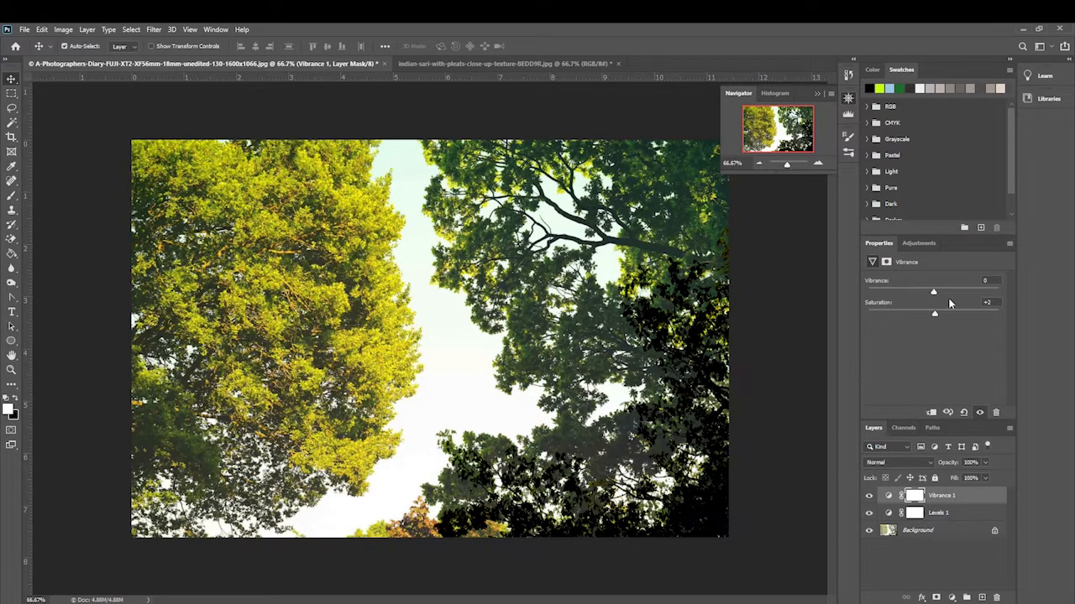
left_click_drag(933, 292, 977, 293)
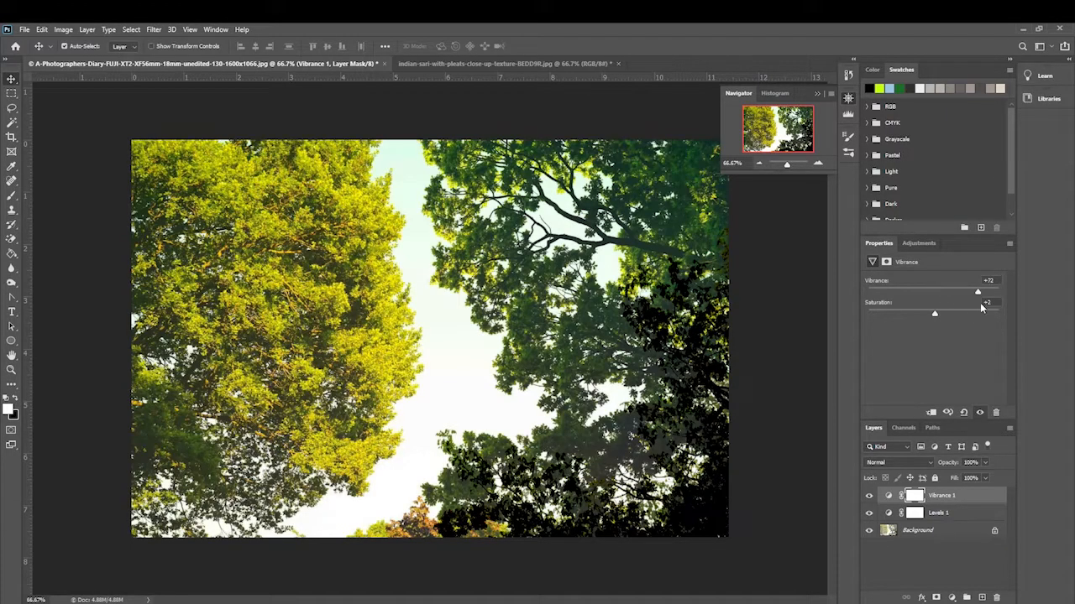
left_click_drag(977, 292, 997, 293)
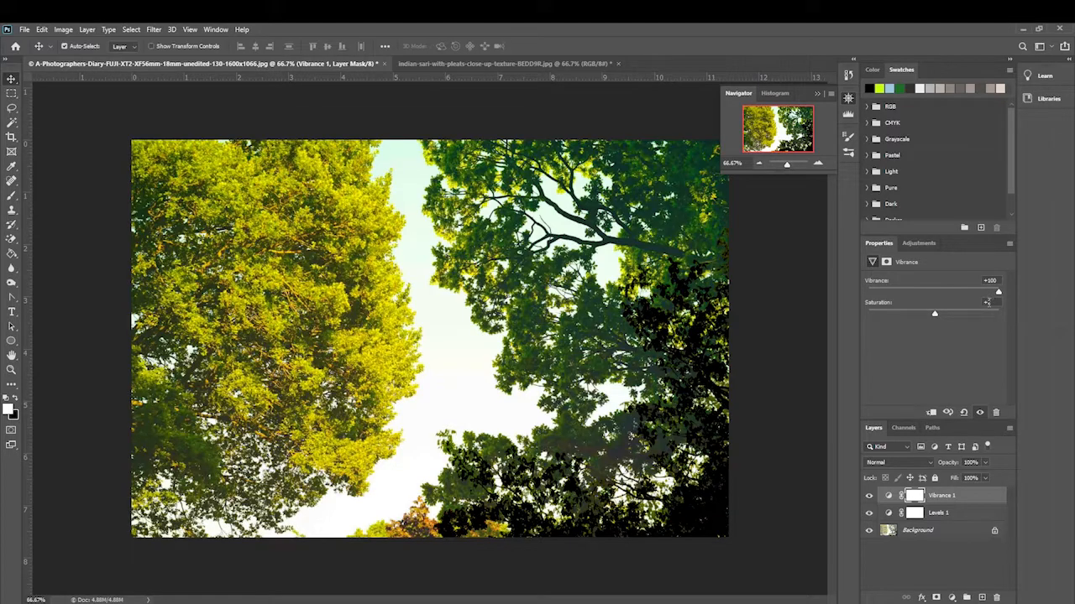
left_click_drag(997, 292, 934, 292)
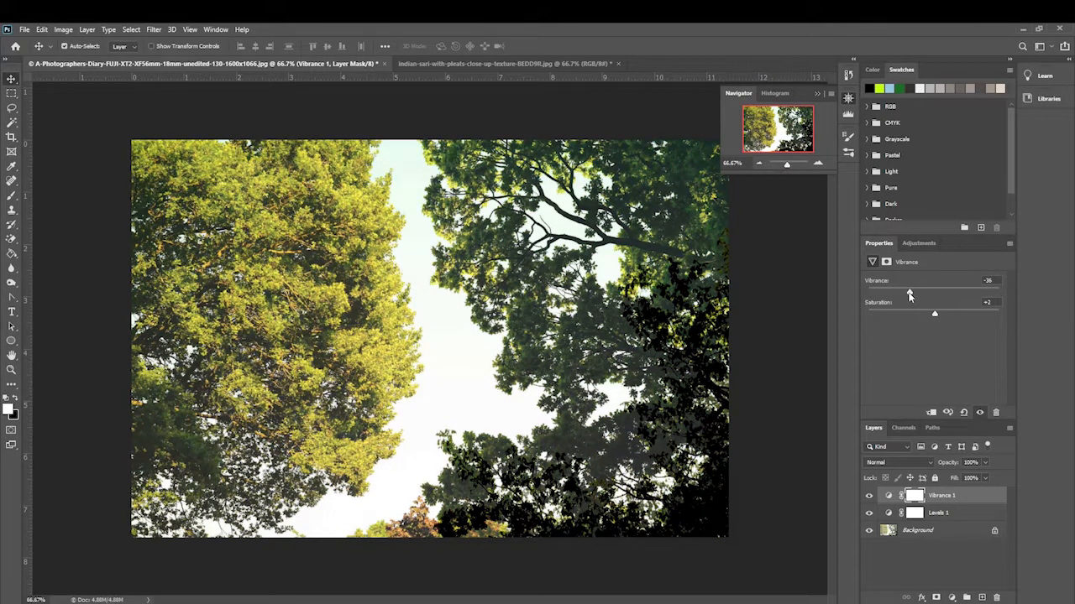
left_click_drag(910, 292, 873, 292)
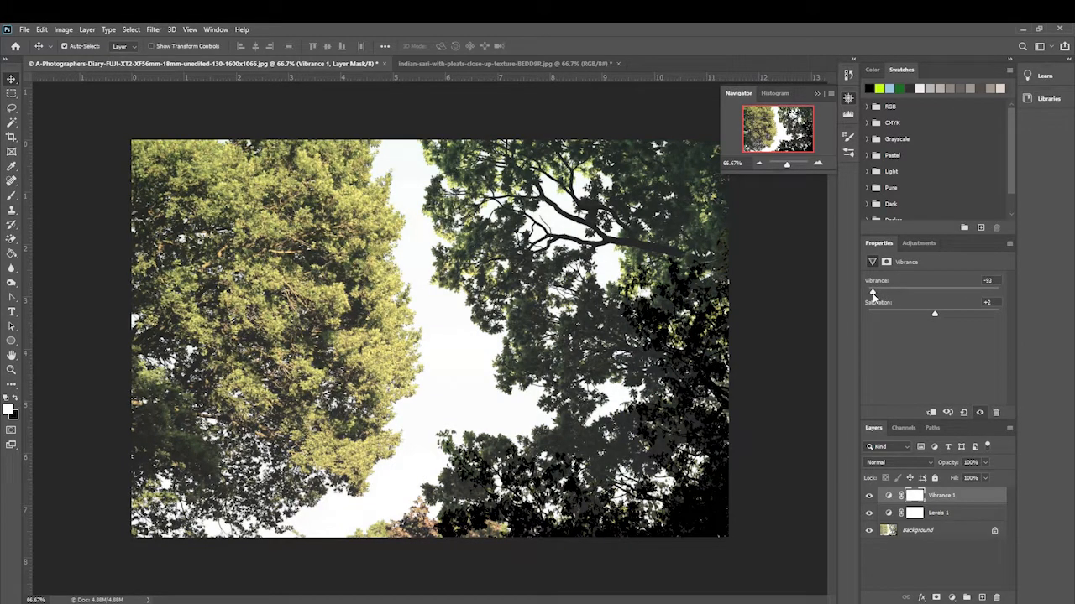
left_click_drag(873, 292, 867, 292)
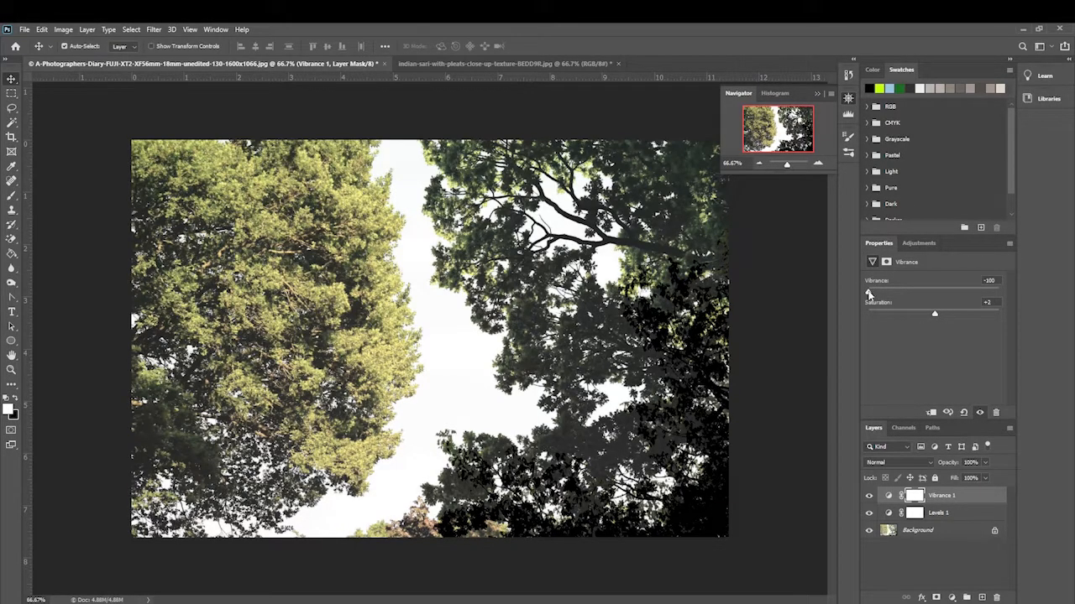
left_click_drag(870, 292, 999, 292)
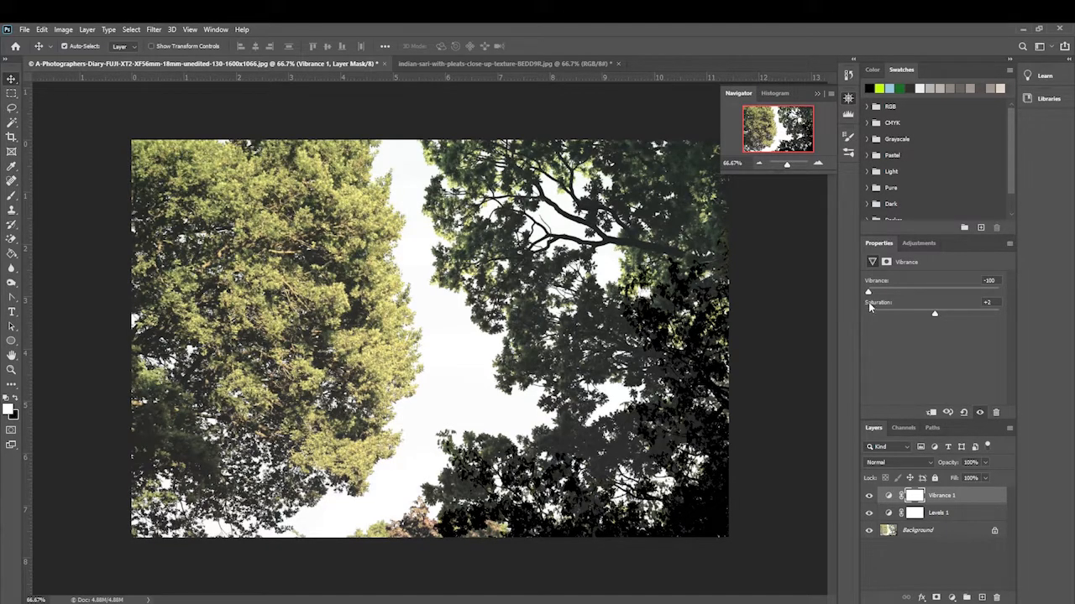
left_click_drag(868, 292, 917, 292)
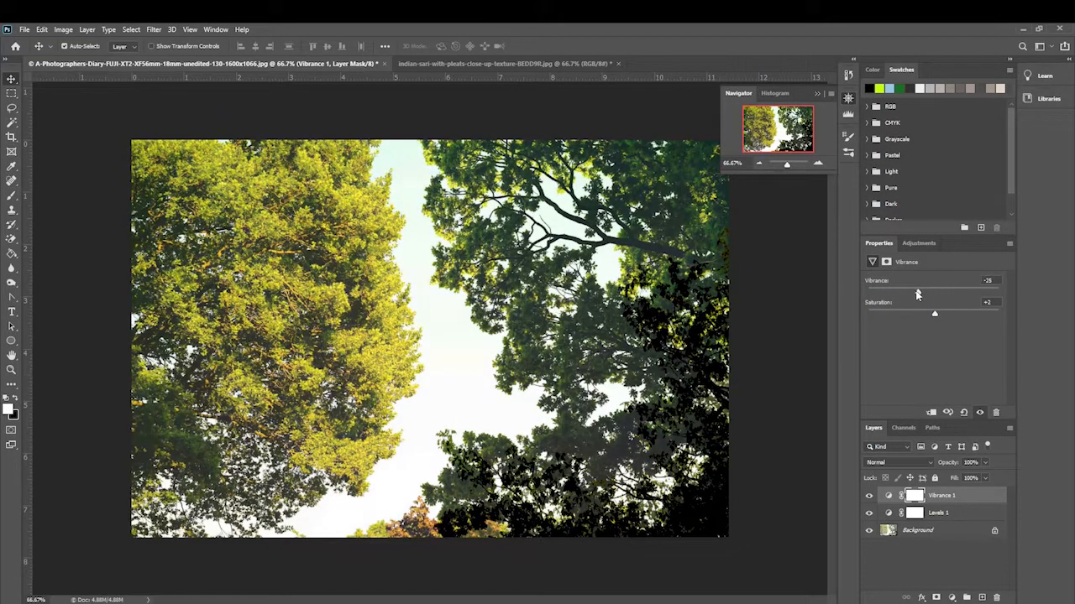
left_click_drag(917, 292, 909, 292)
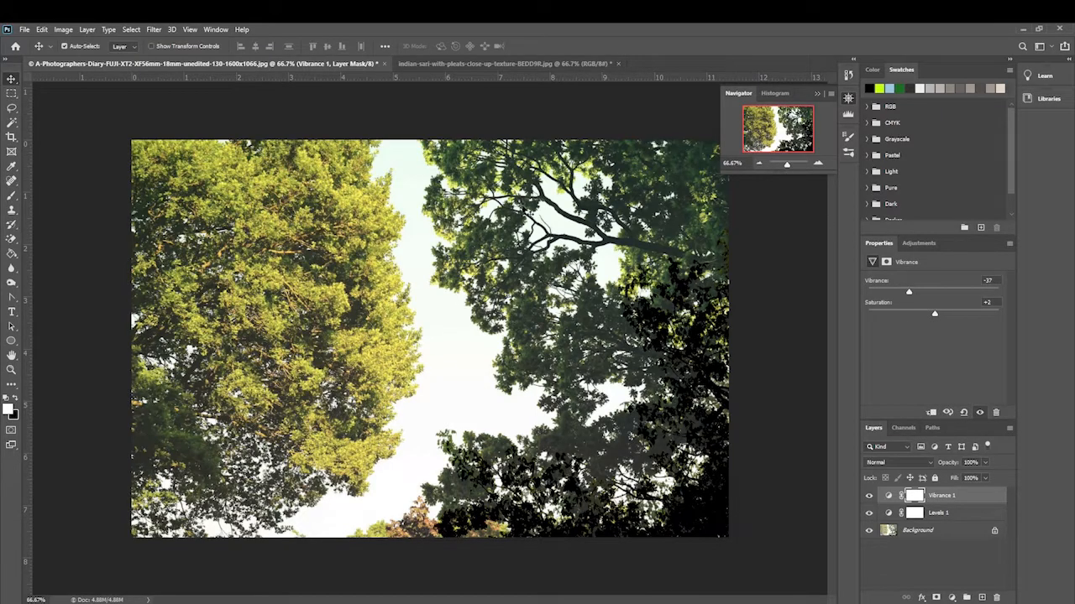
left_click(528, 62)
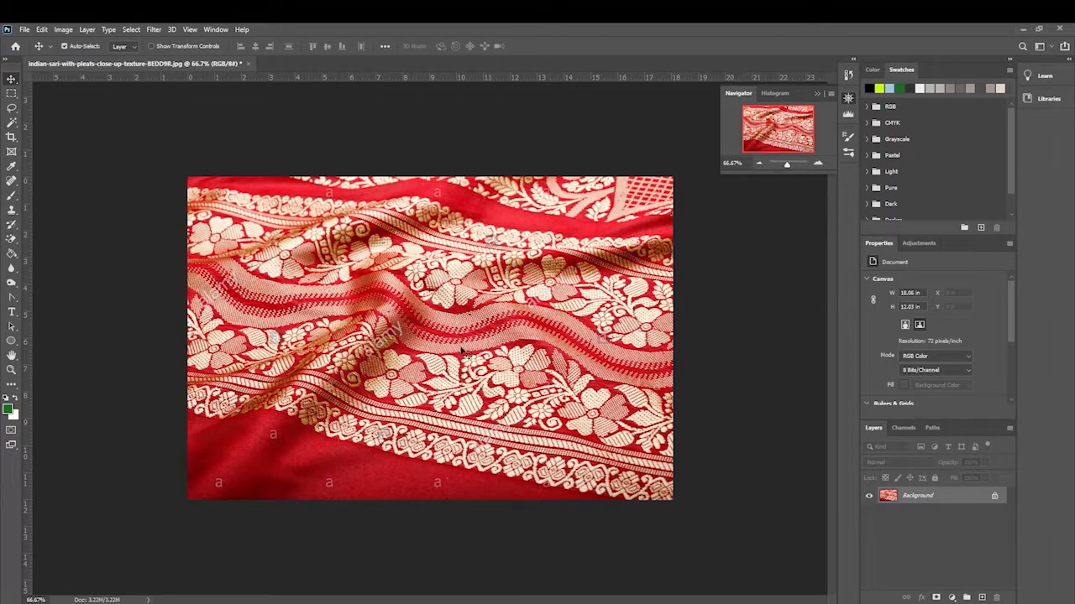
mouse_move(724, 373)
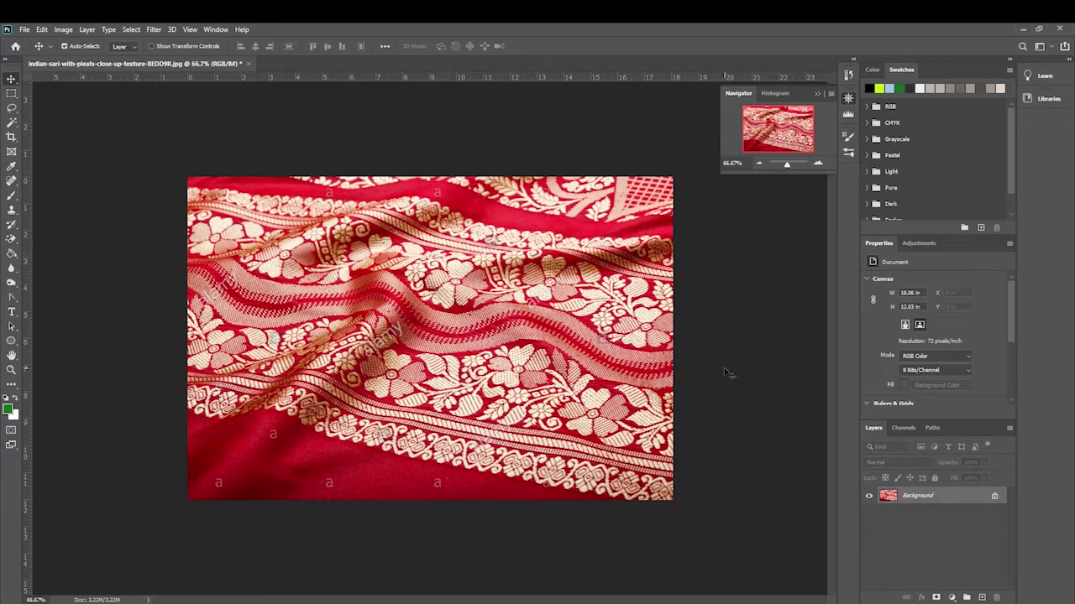
mouse_move(758, 279)
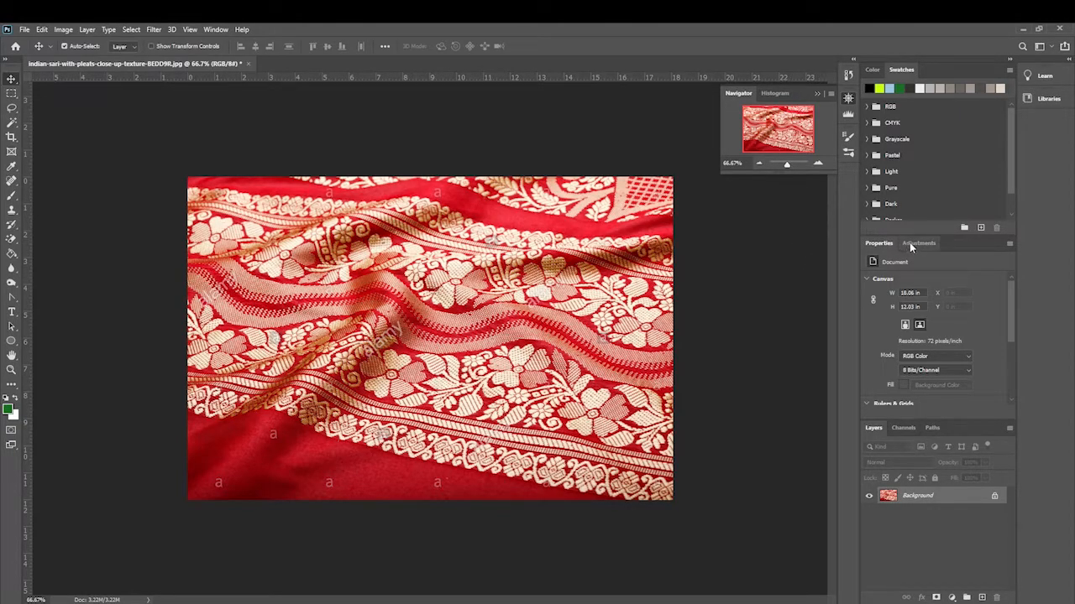
Create a Hue/Saturation 1 adjustment layer over the red sari fabric photo.
left_click(918, 241)
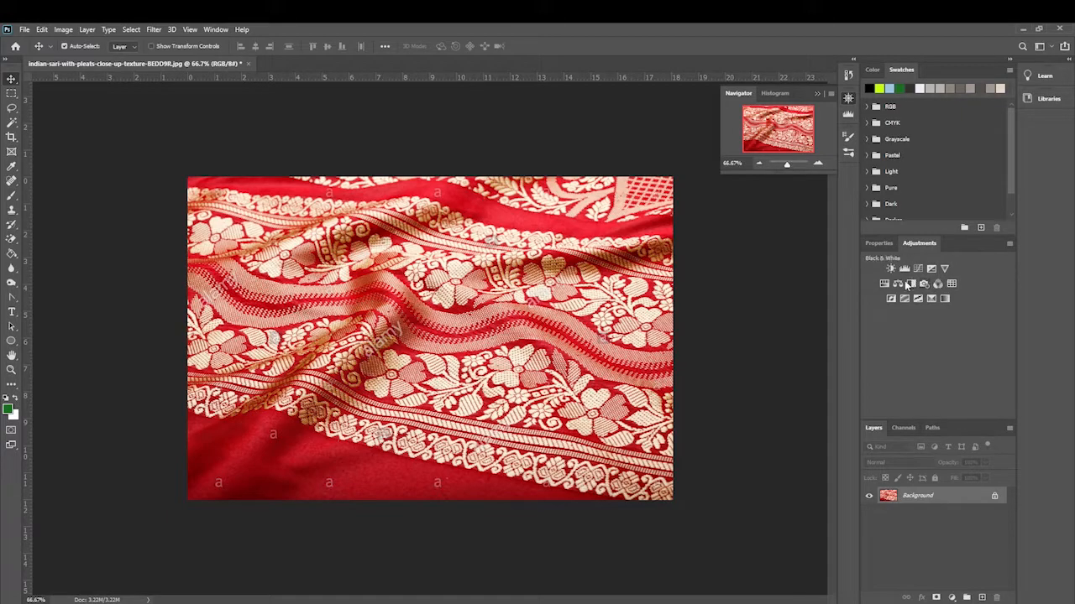
left_click(883, 284)
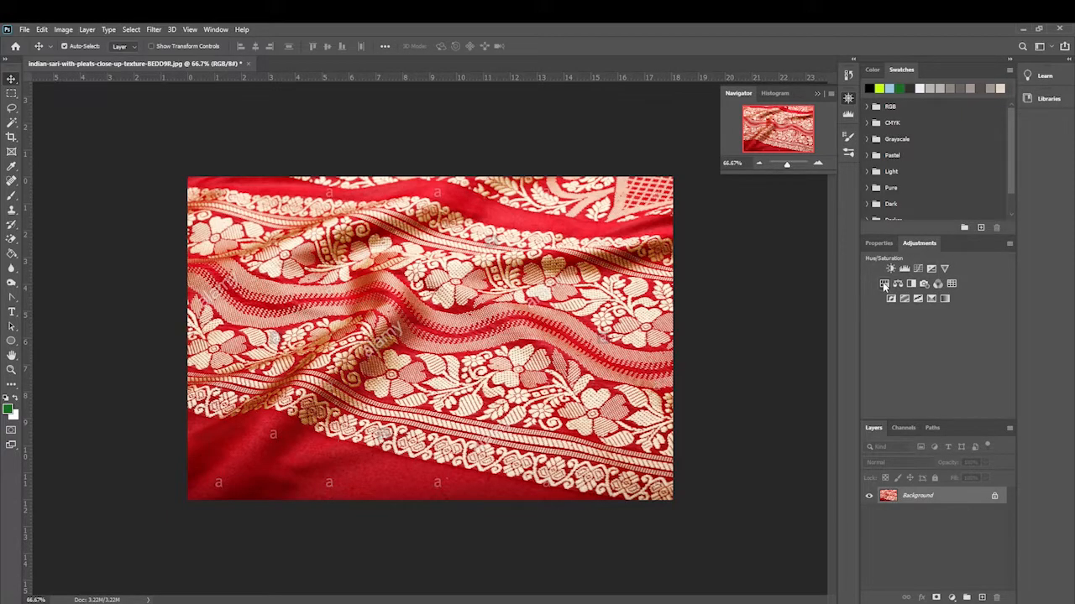
left_click(883, 284)
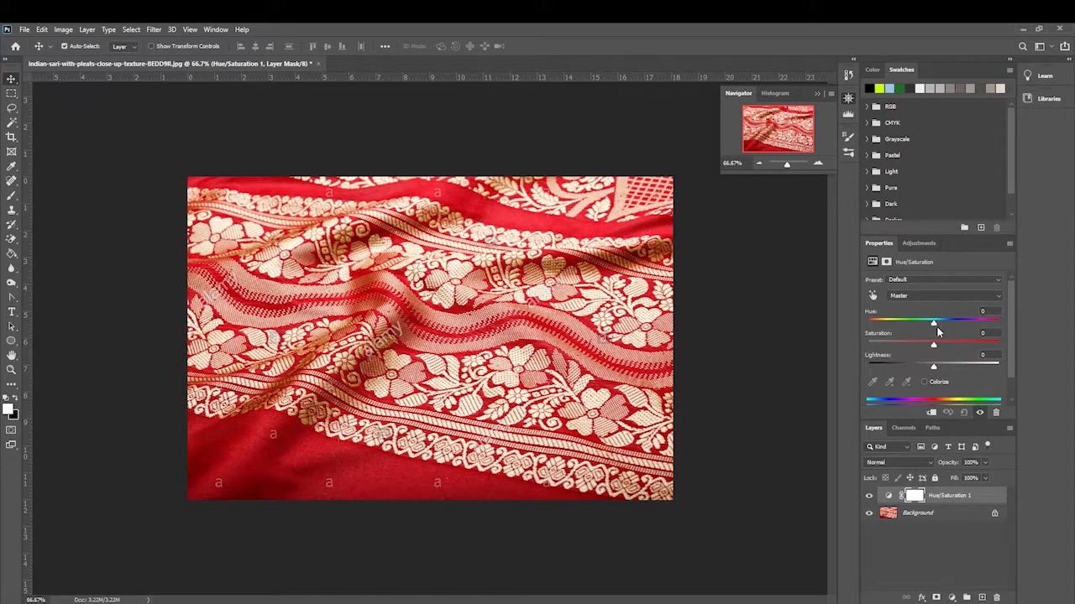
mouse_move(944, 381)
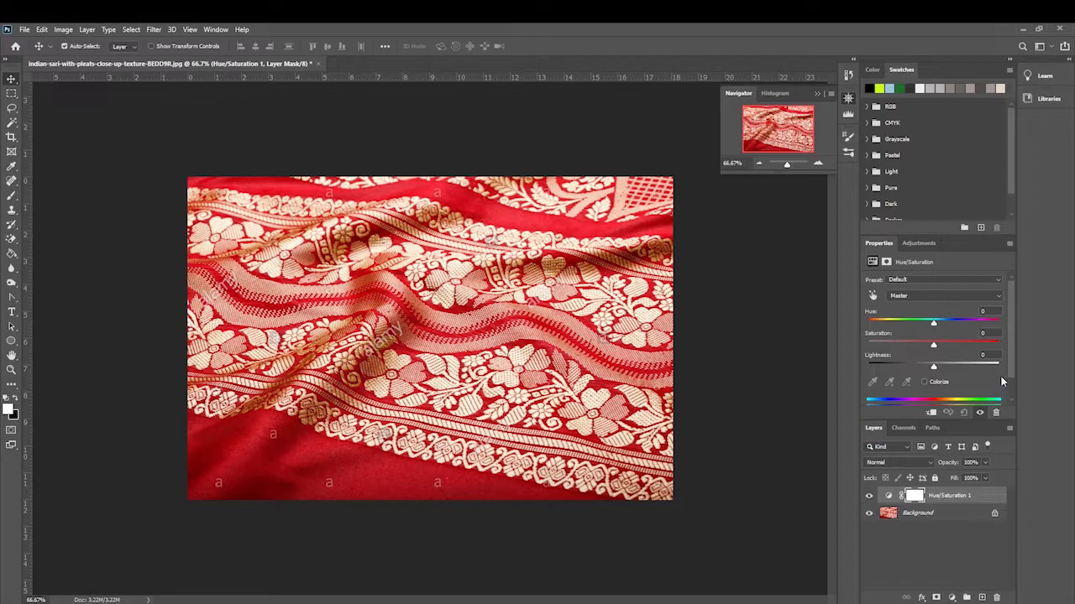
mouse_move(990, 371)
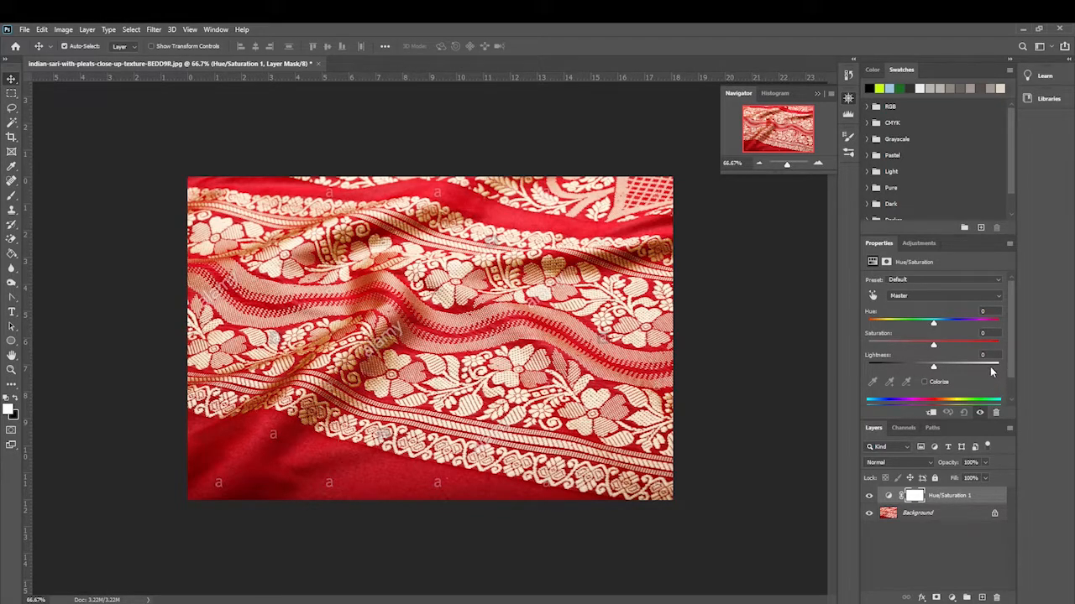
mouse_move(937, 322)
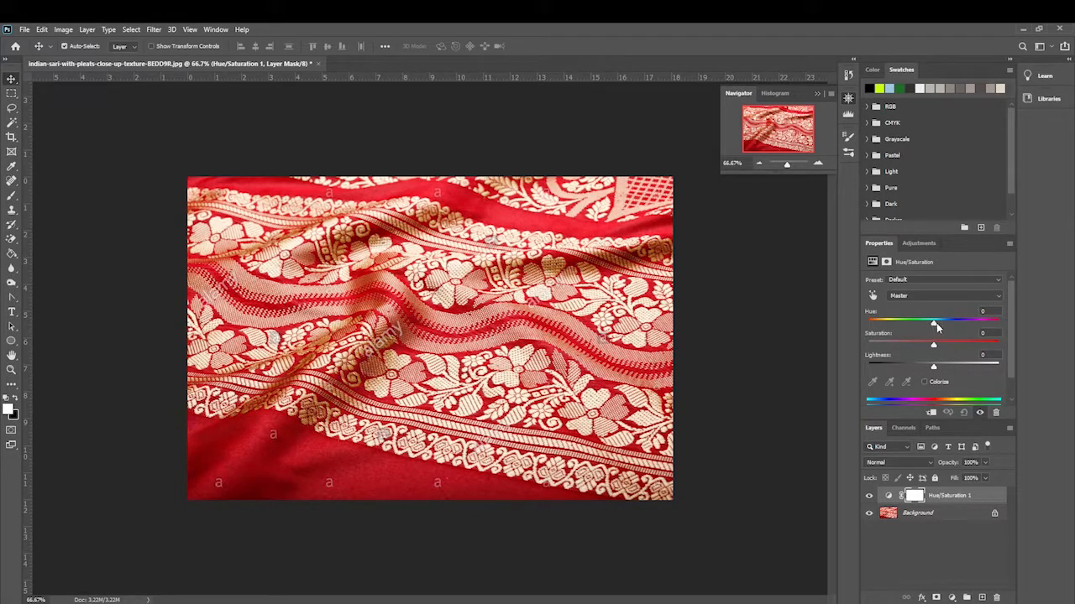
Sweep the Master Hue slider through green, yellow, pink, blue and purple, then back to 0.
left_click_drag(934, 323, 935, 323)
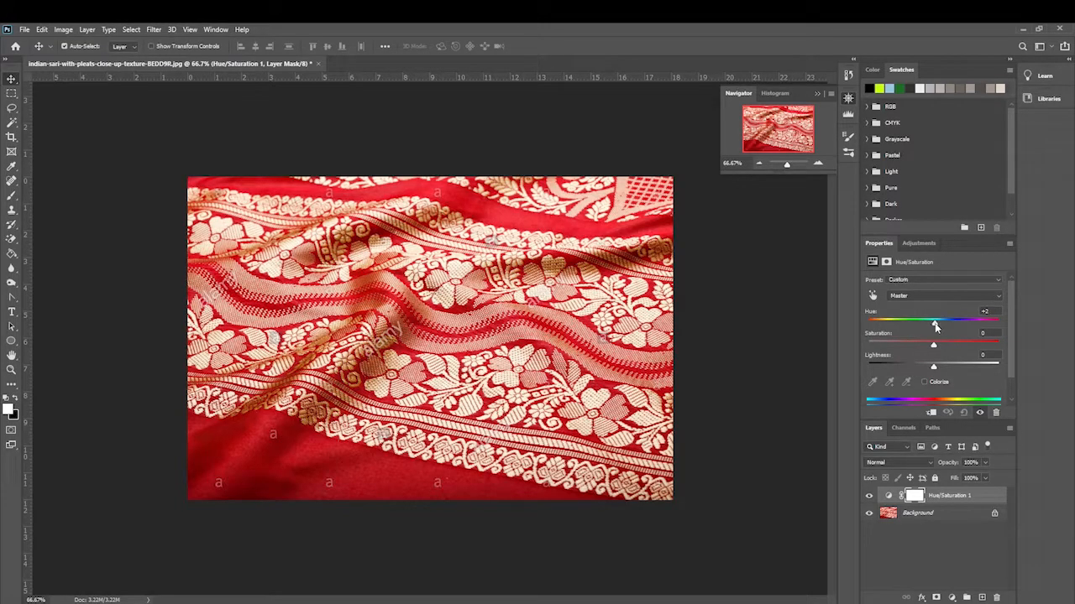
left_click_drag(934, 323, 970, 322)
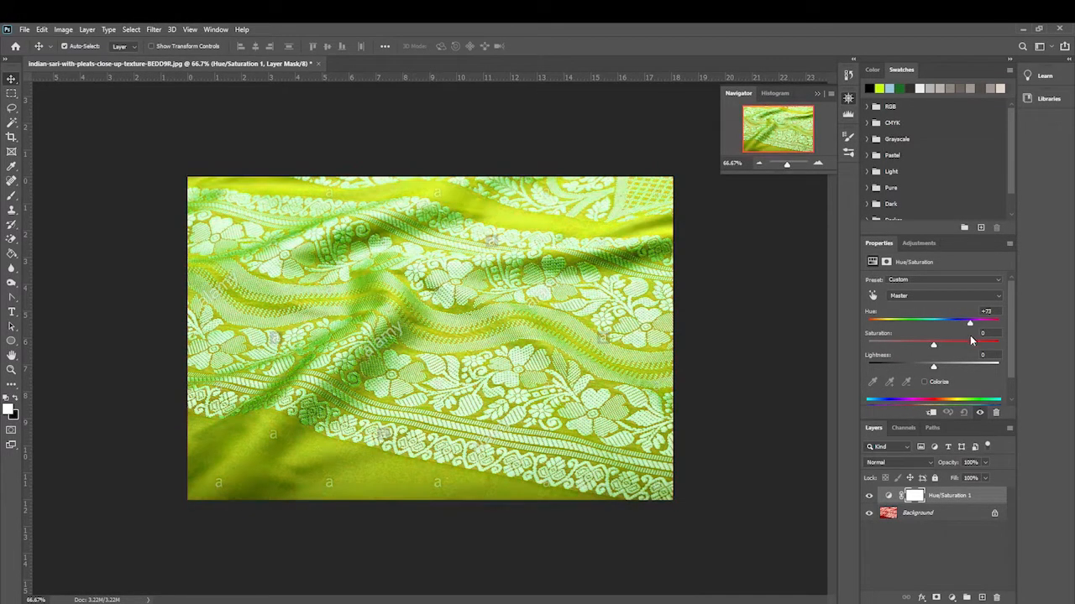
left_click_drag(970, 322, 987, 322)
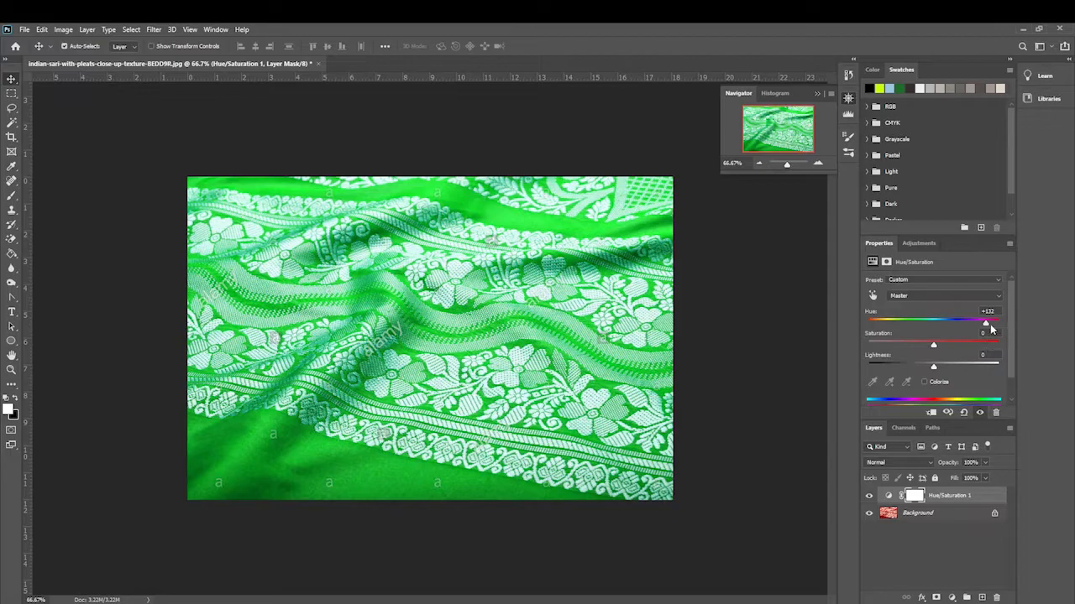
left_click_drag(984, 322, 966, 322)
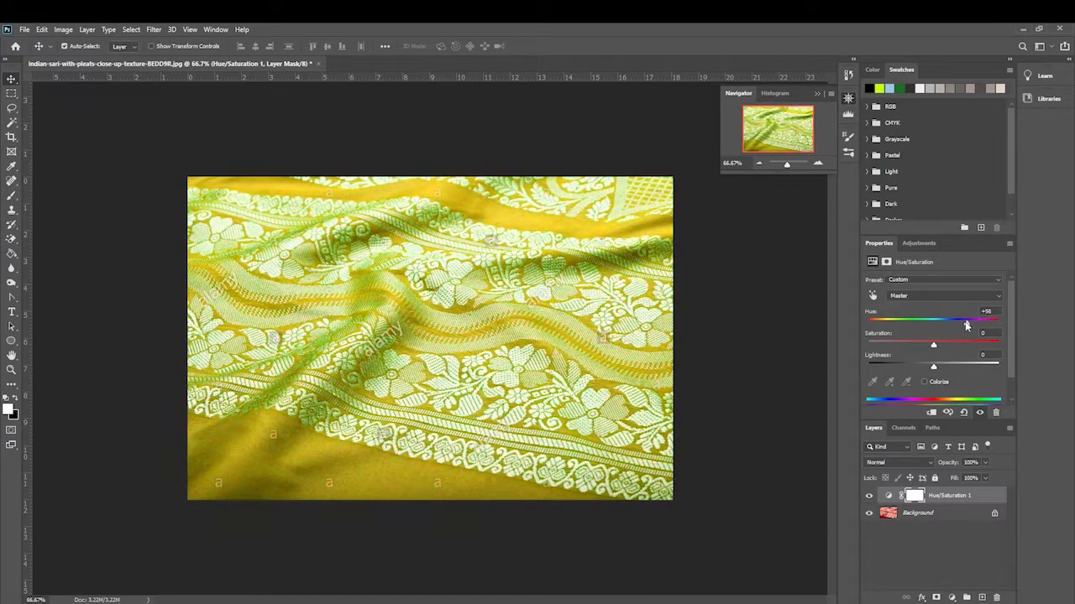
left_click_drag(965, 321, 915, 321)
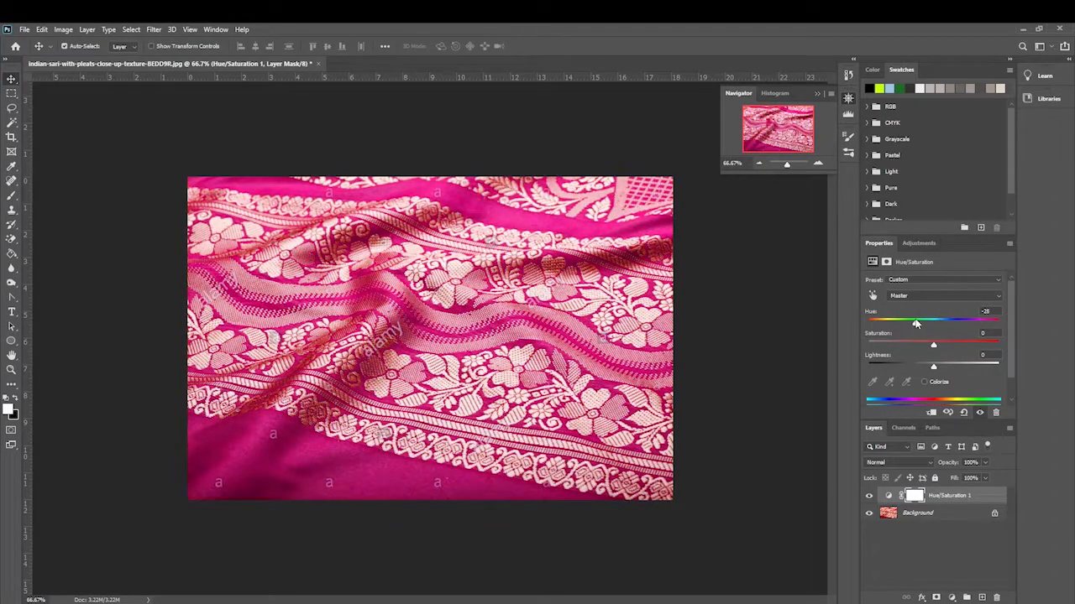
left_click_drag(916, 323, 883, 323)
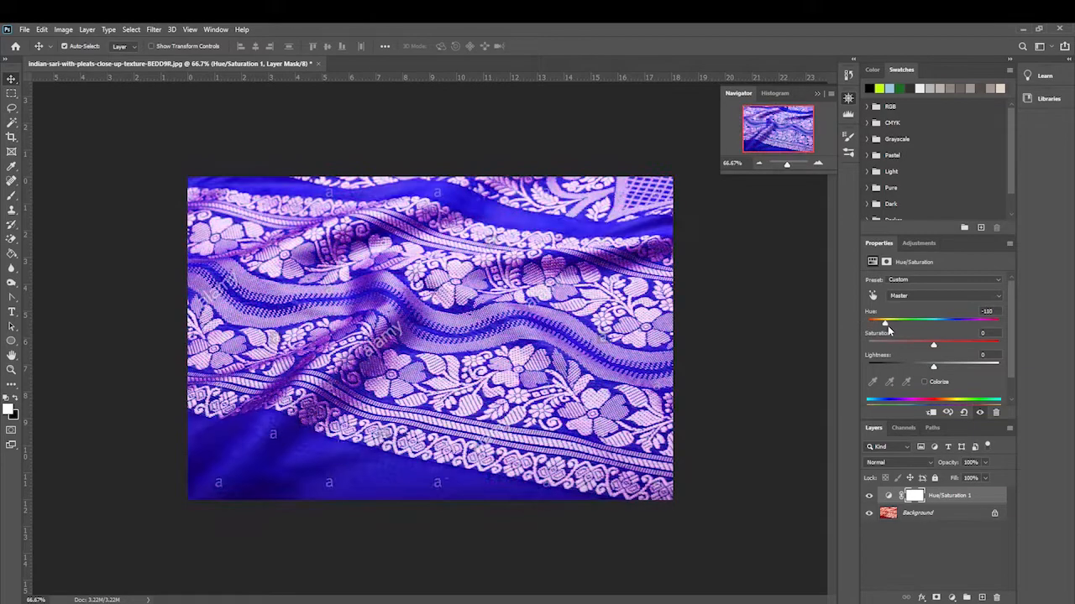
left_click_drag(883, 322, 971, 322)
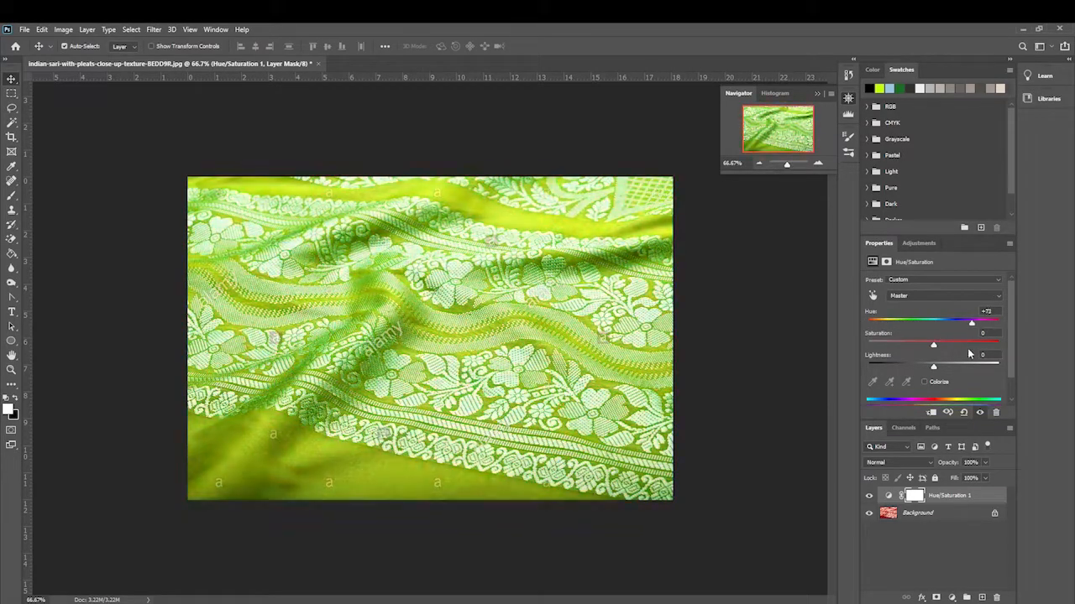
left_click_drag(971, 322, 927, 322)
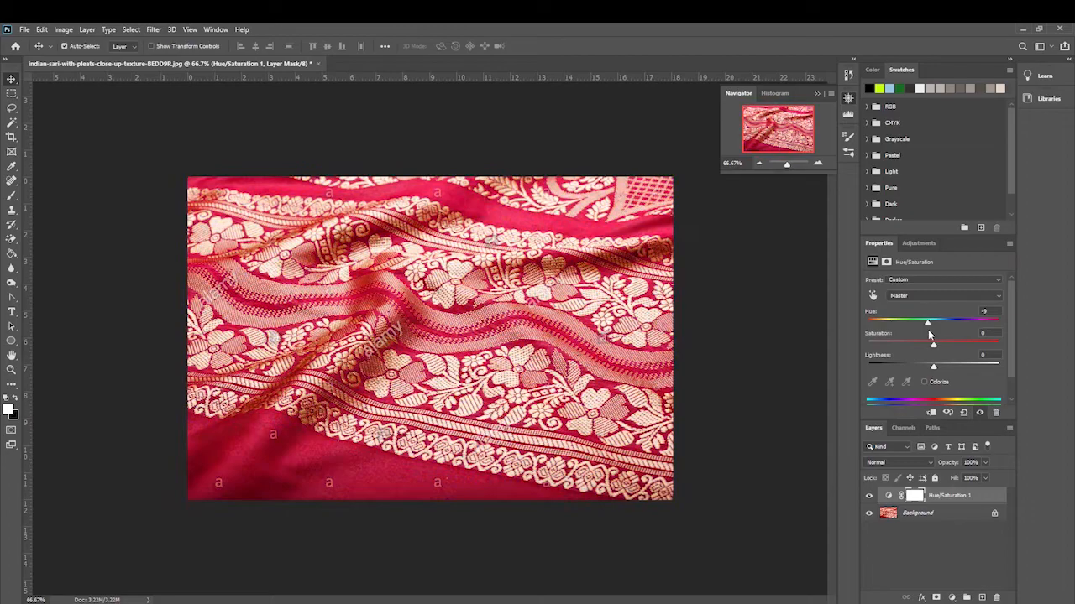
left_click_drag(927, 322, 888, 322)
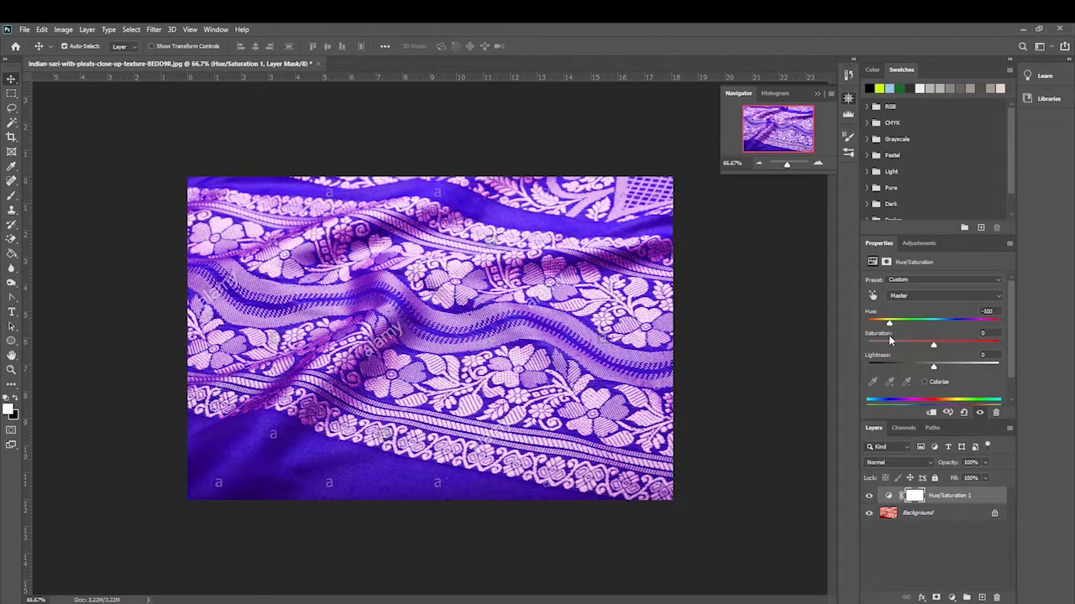
left_click_drag(890, 323, 883, 322)
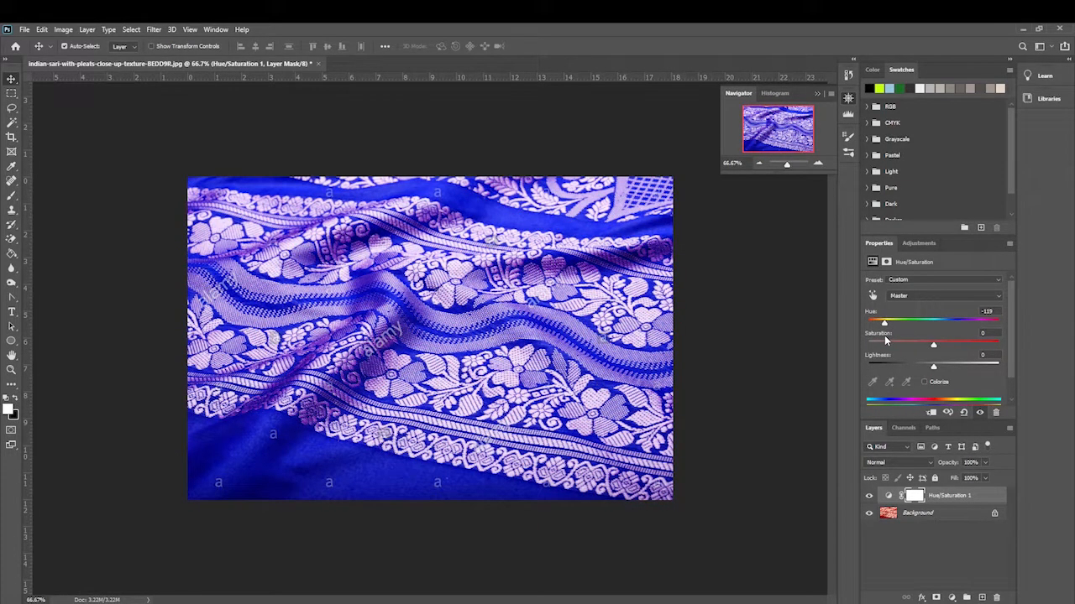
left_click_drag(883, 323, 892, 322)
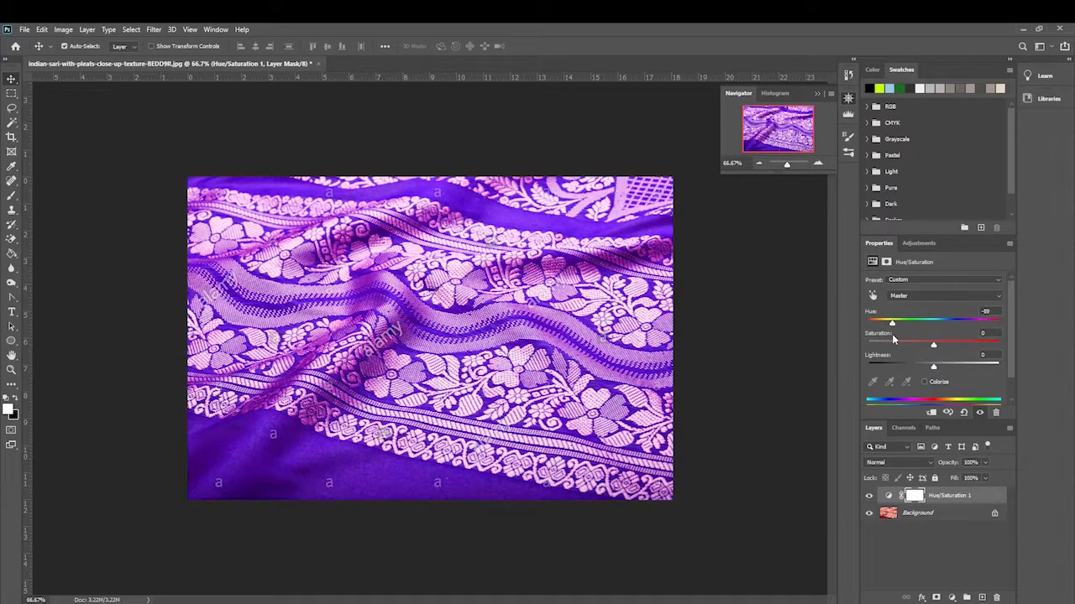
left_click_drag(892, 323, 883, 323)
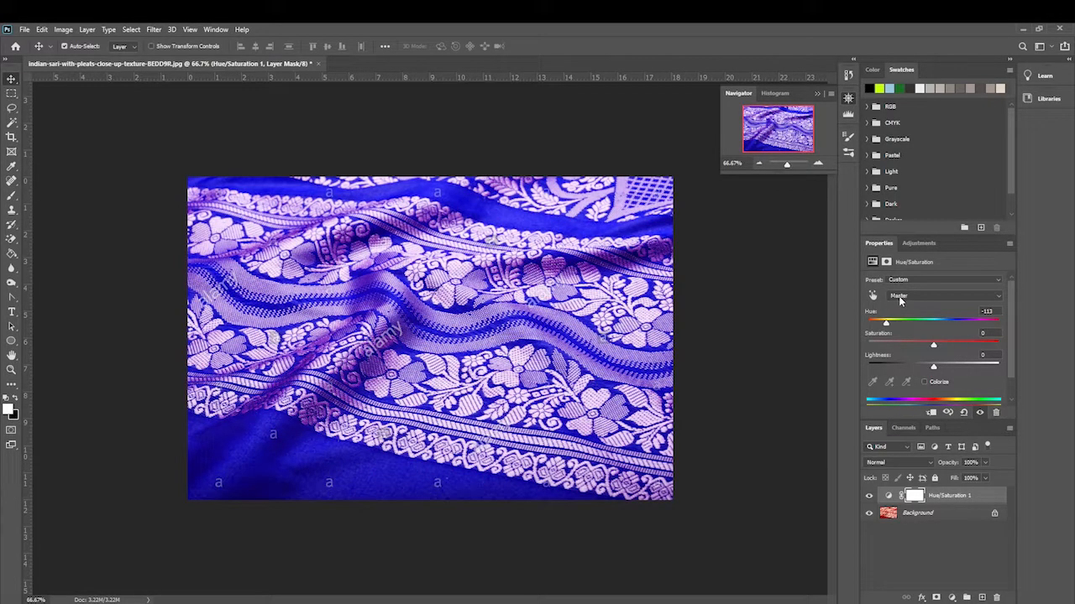
left_click_drag(885, 322, 932, 323)
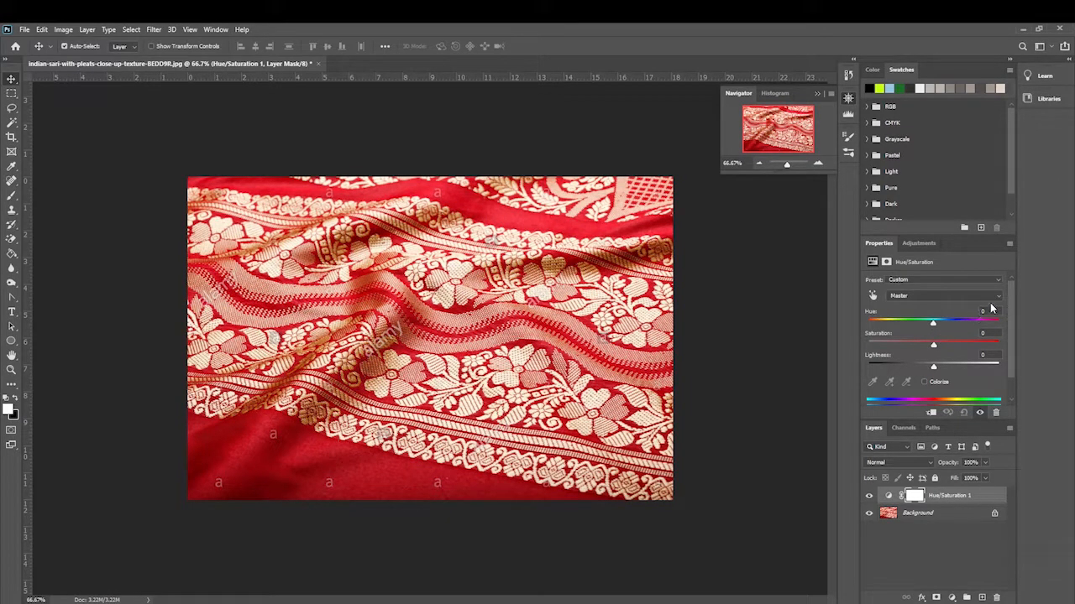
Switch the channel from Master to Reds and shift Hue left until the red fabric turns blue.
left_click(943, 296)
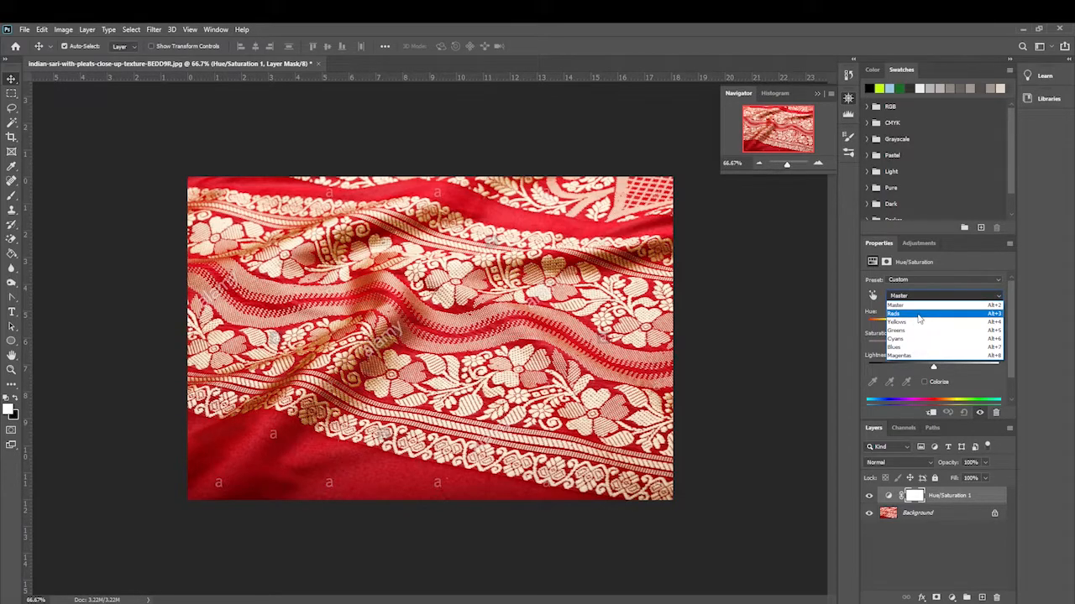
left_click(895, 314)
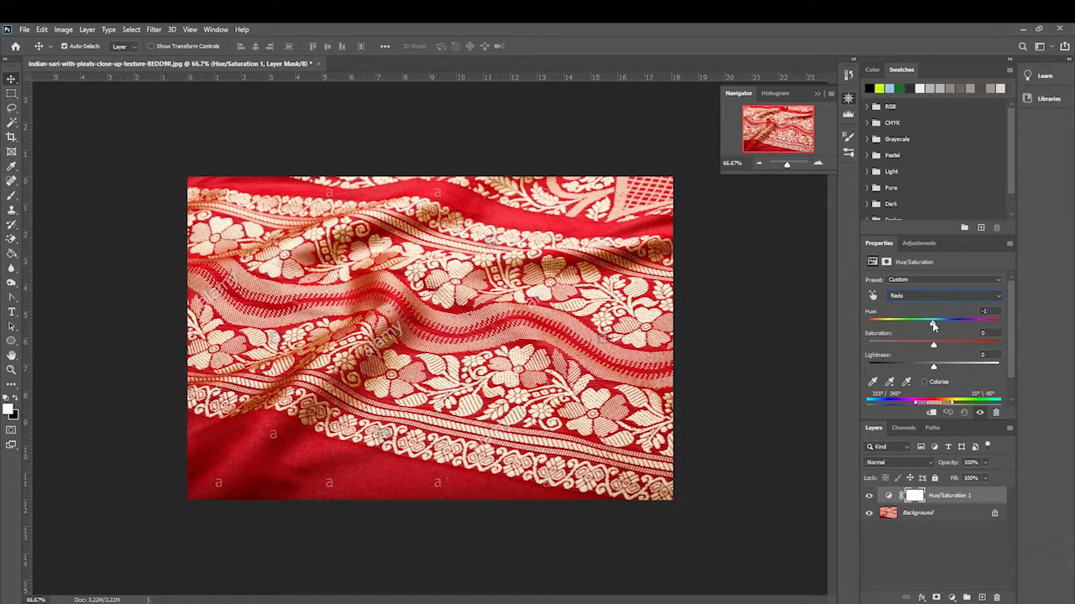
left_click_drag(932, 323, 894, 322)
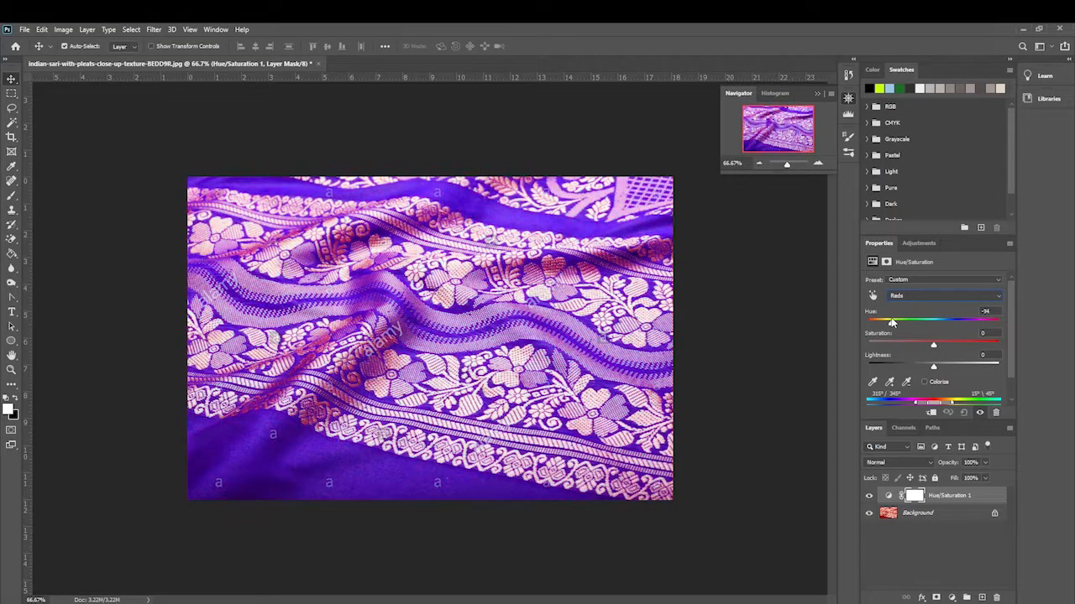
left_click_drag(893, 322, 883, 322)
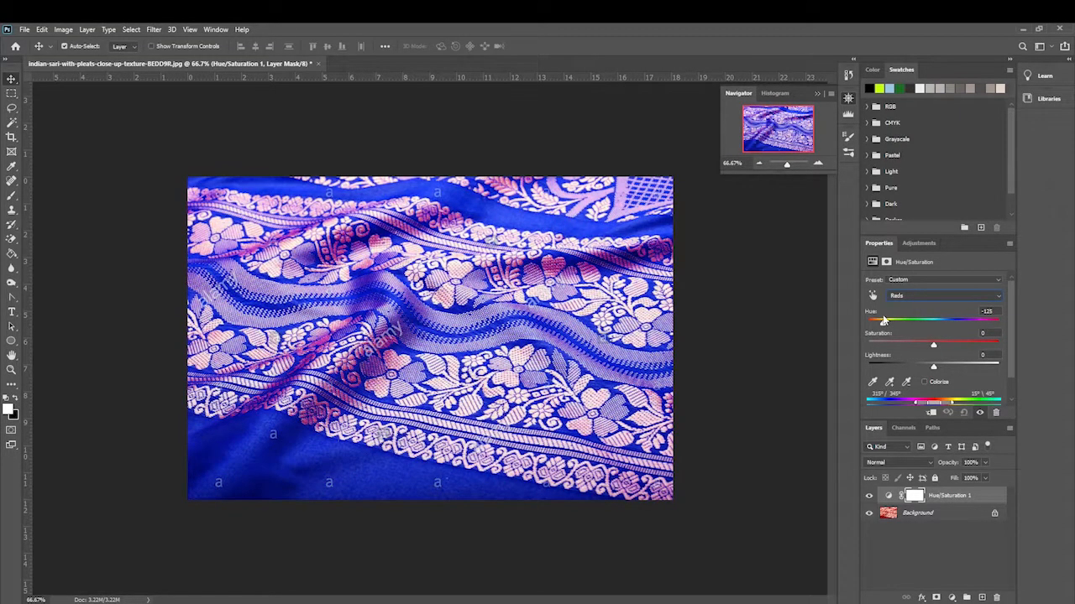
left_click_drag(880, 322, 887, 323)
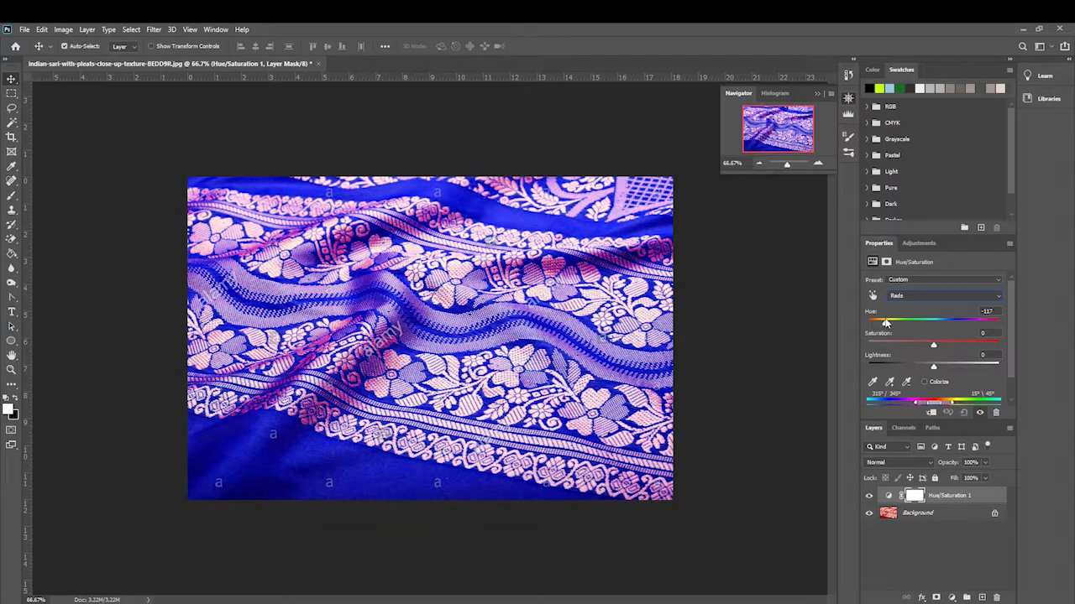
left_click_drag(886, 323, 881, 322)
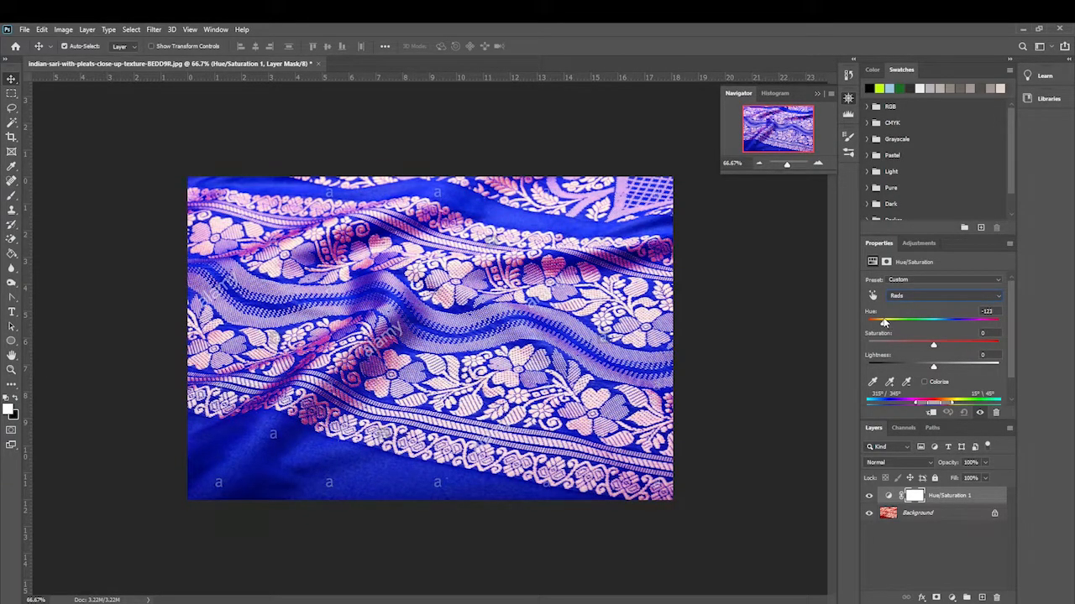
left_click_drag(883, 322, 876, 322)
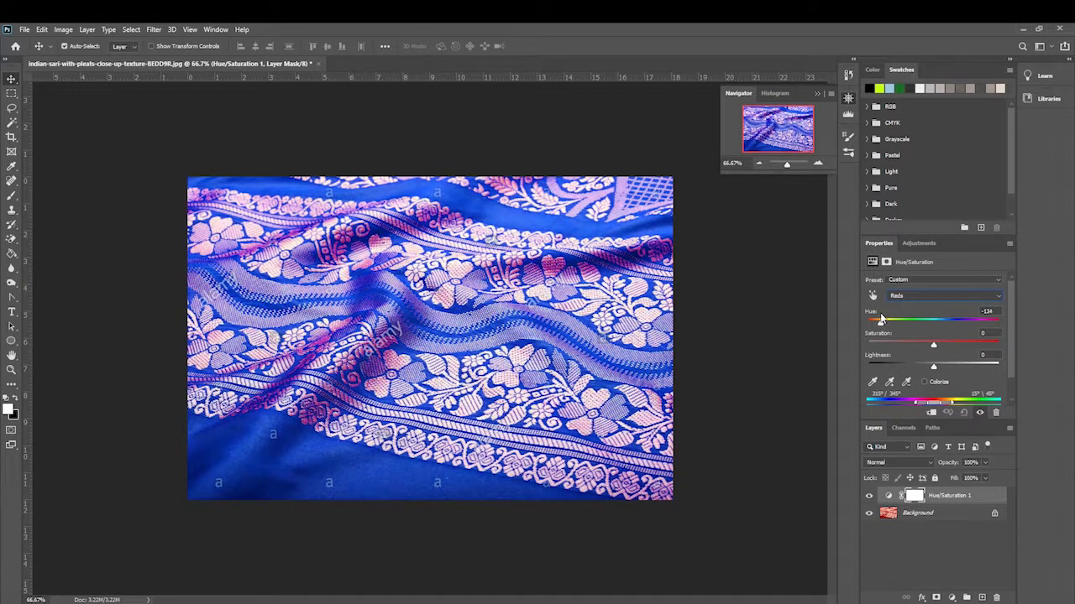
left_click_drag(877, 323, 882, 323)
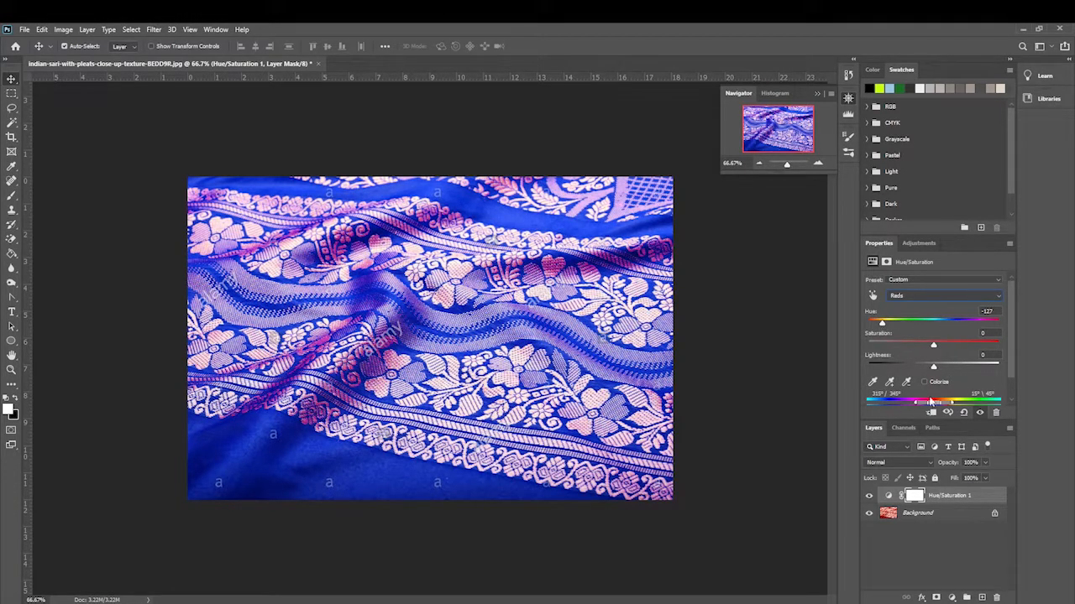
mouse_move(932, 350)
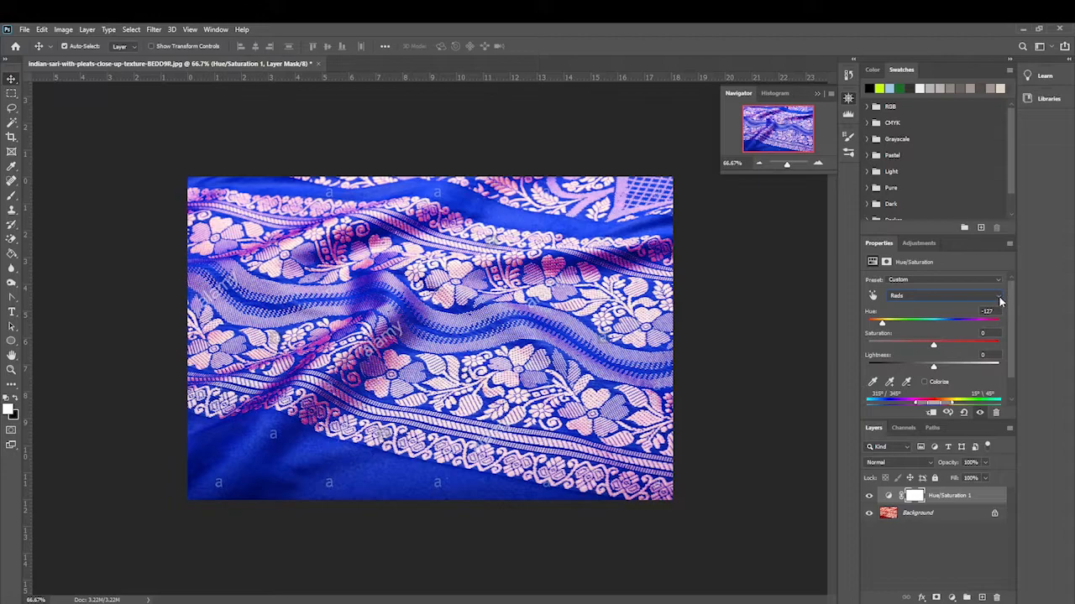
With the Reds channel kept selected, test the Saturation slider higher and lower and settle on a moderate value for the blue fabric.
left_click(944, 295)
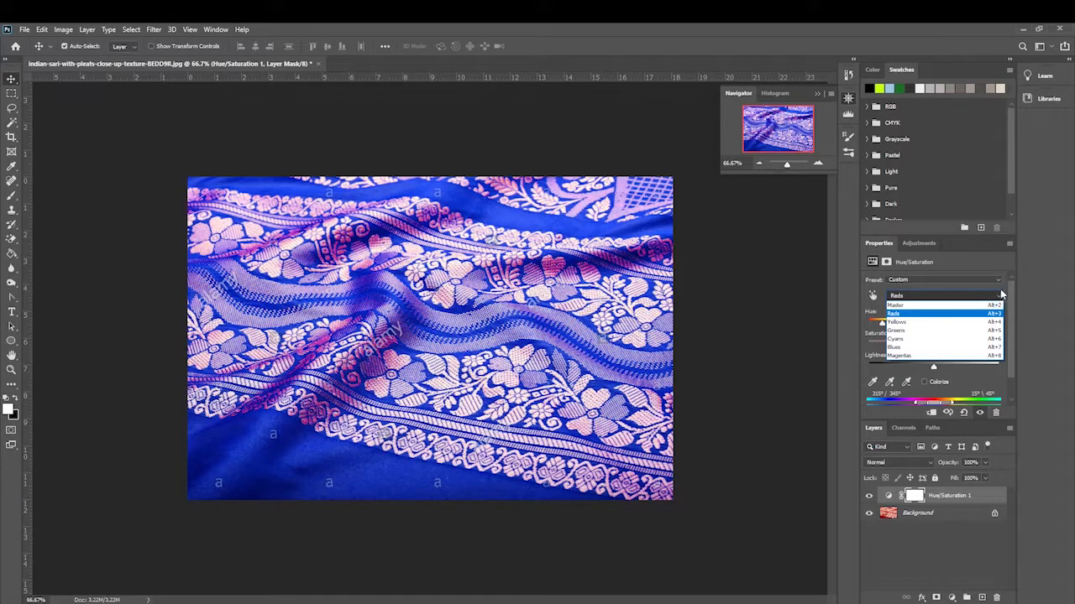
left_click(898, 314)
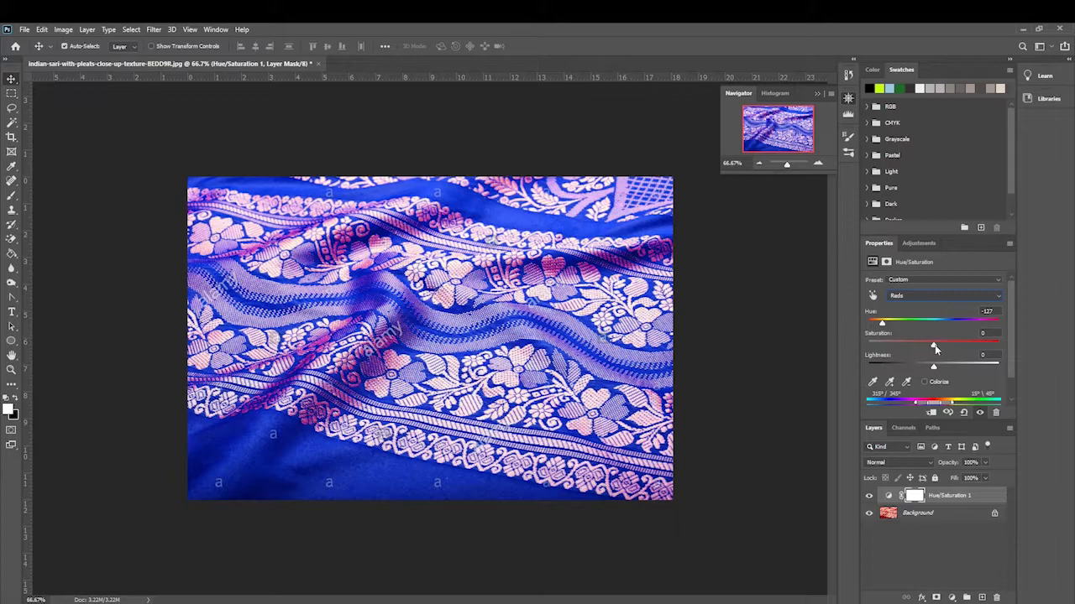
left_click_drag(932, 344, 975, 344)
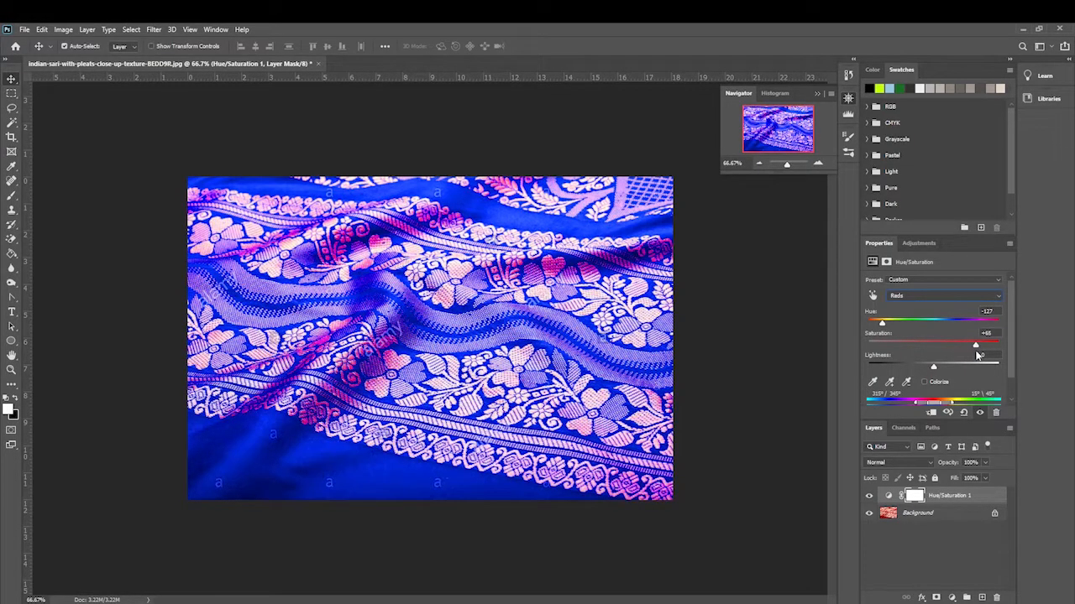
left_click_drag(974, 344, 916, 344)
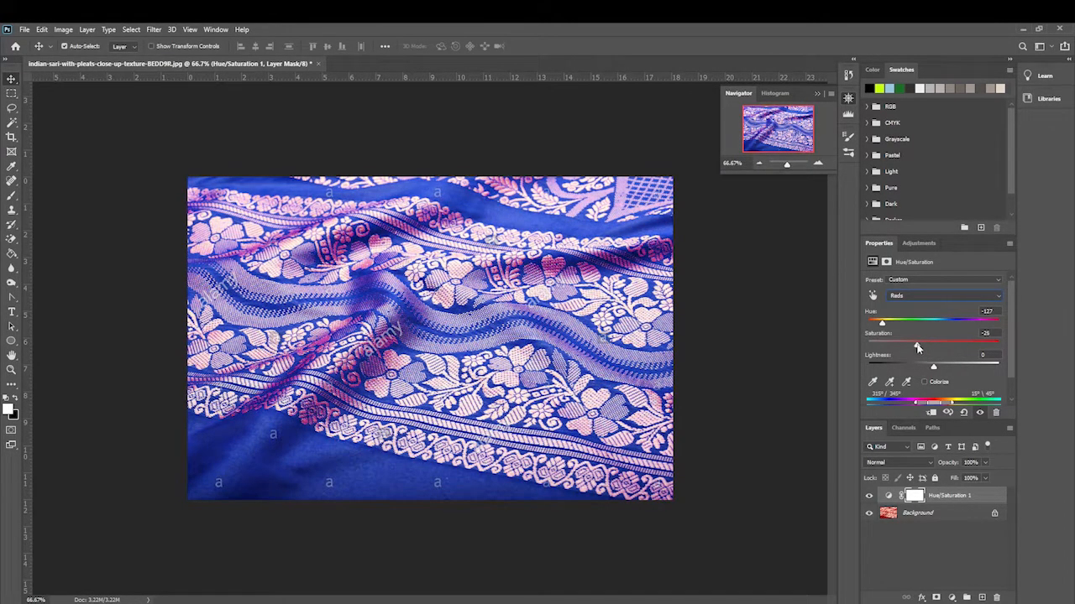
left_click_drag(916, 342, 936, 342)
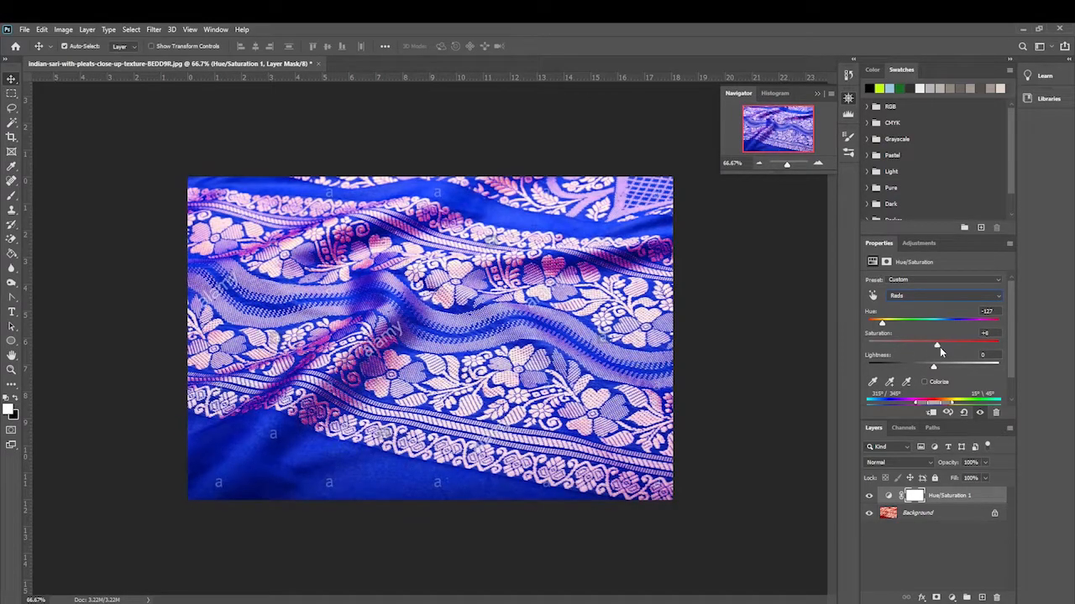
left_click_drag(937, 344, 934, 344)
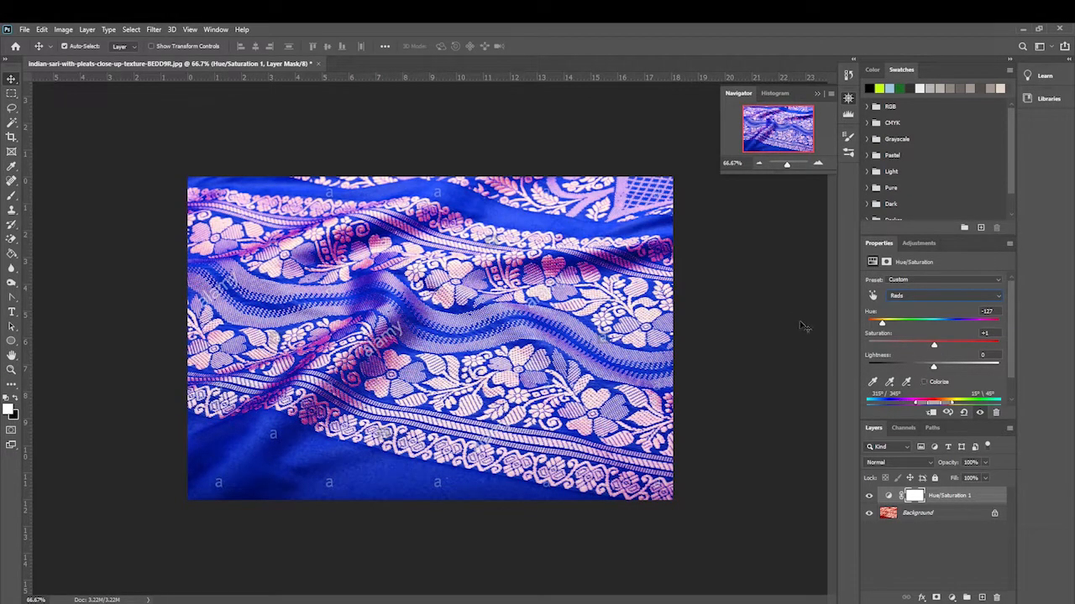